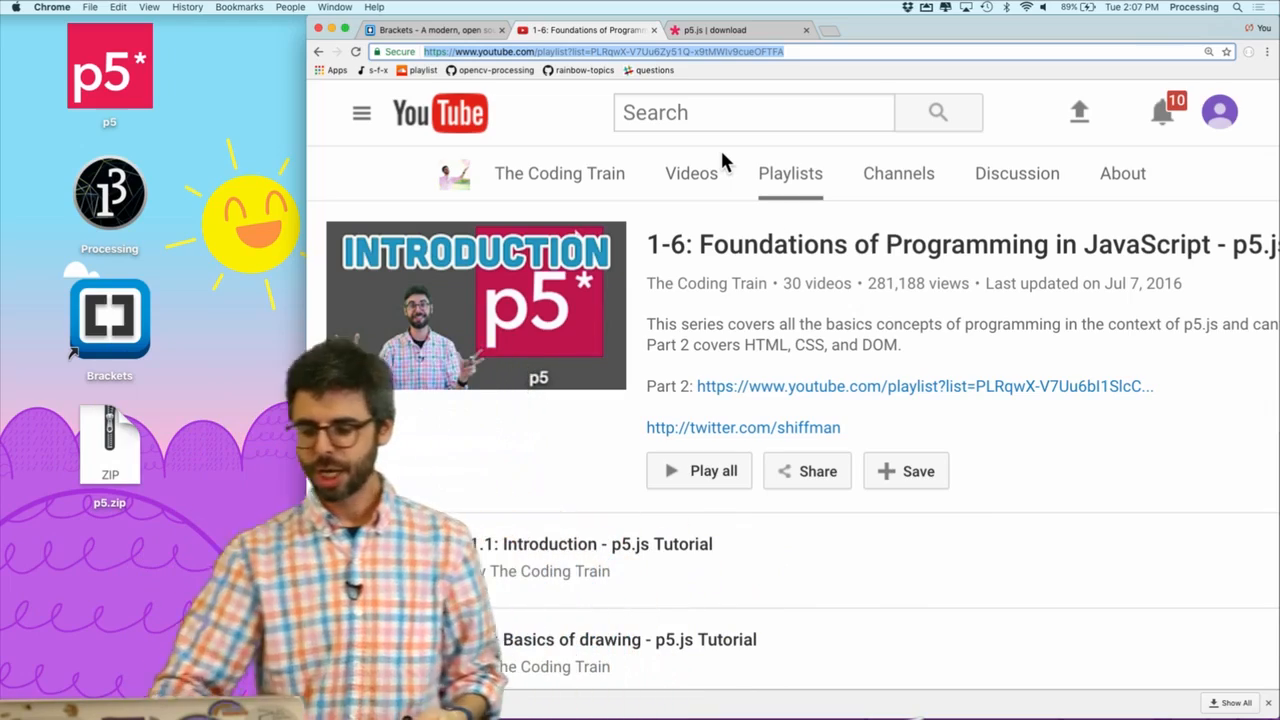
# Review the brackets.io website offering the Brackets 1.8 download.
pyautogui.scroll(-3)
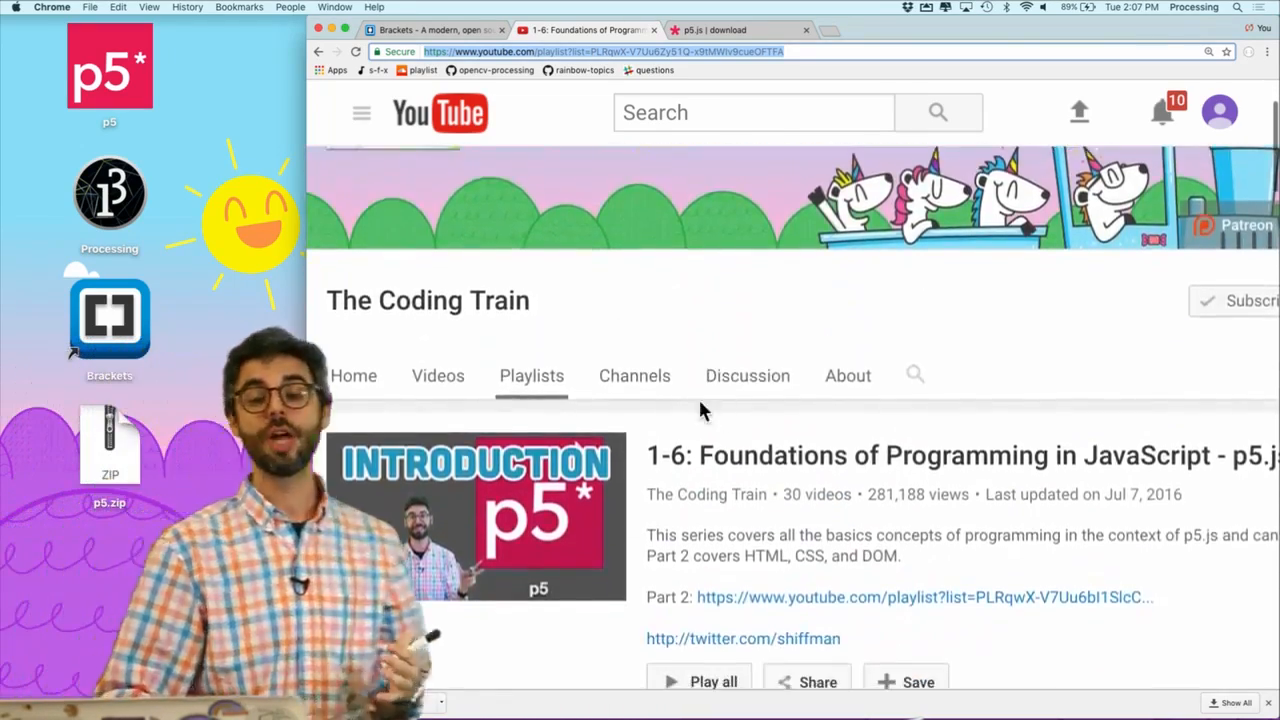
pyautogui.scroll(-3)
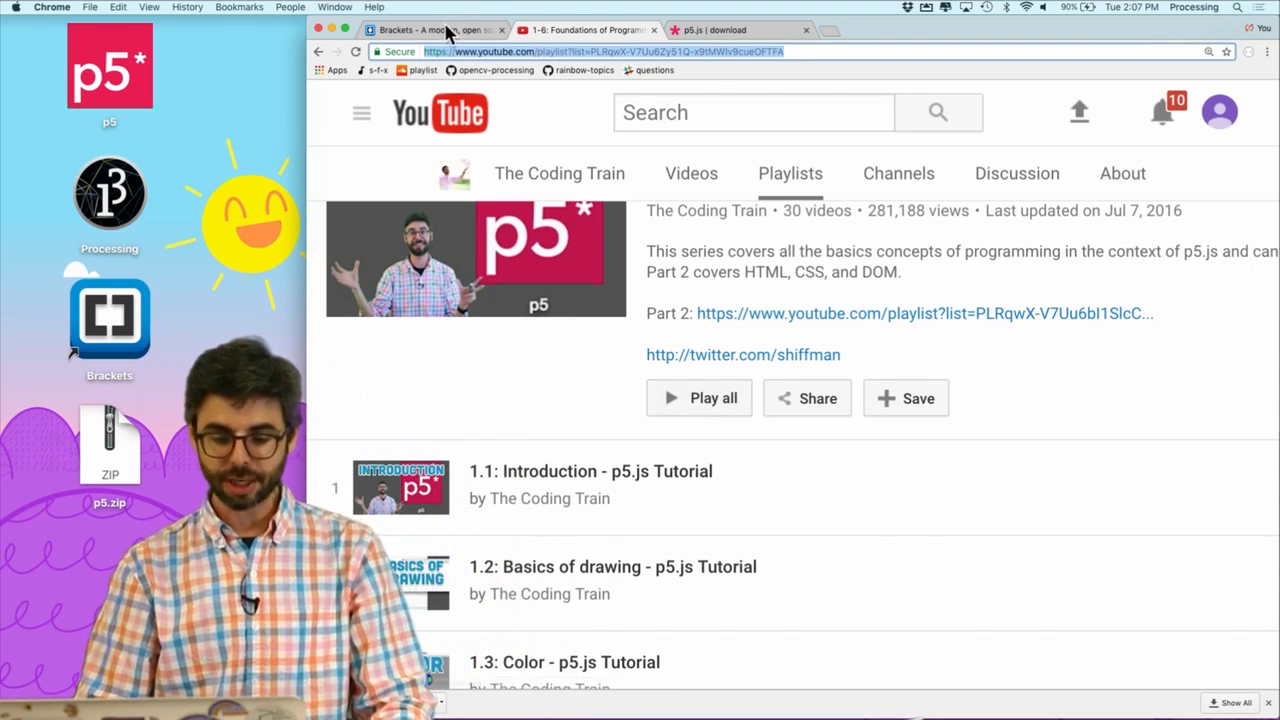
pyautogui.click(430, 30)
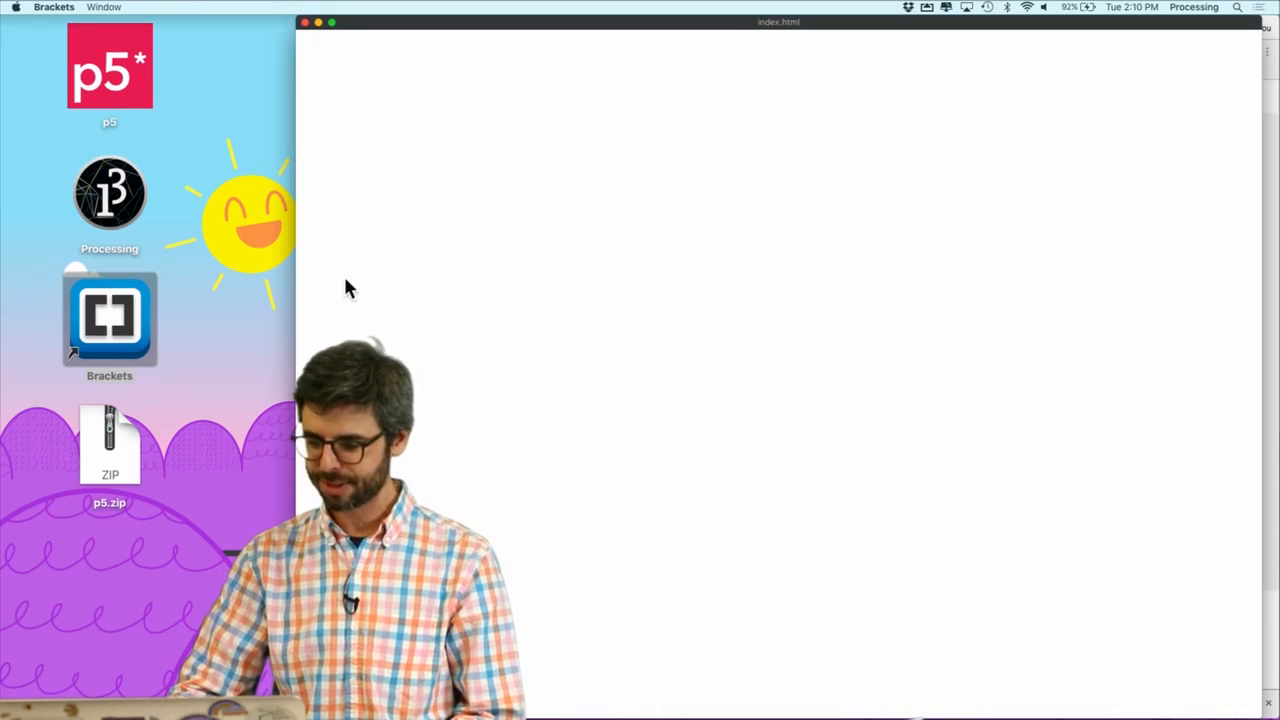
# Bring the launched Brackets editor forward and load the Getting Started index.html.
pyautogui.click(108, 318)
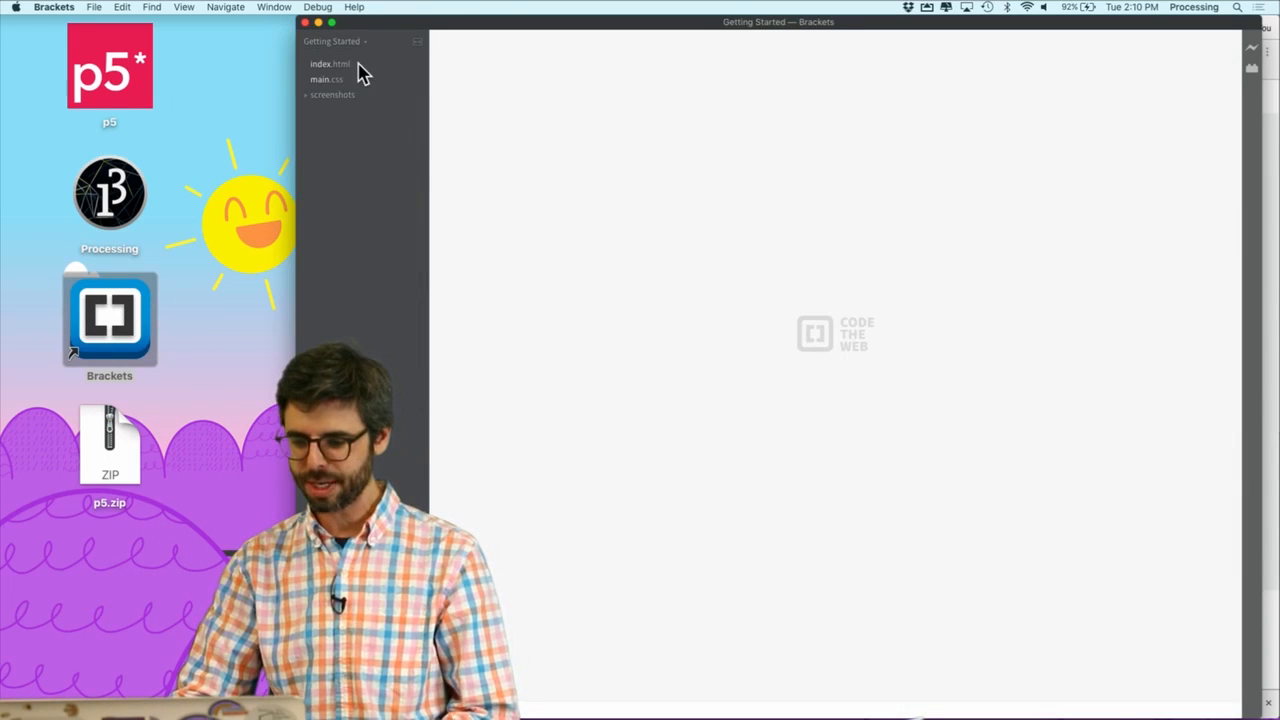
pyautogui.click(328, 62)
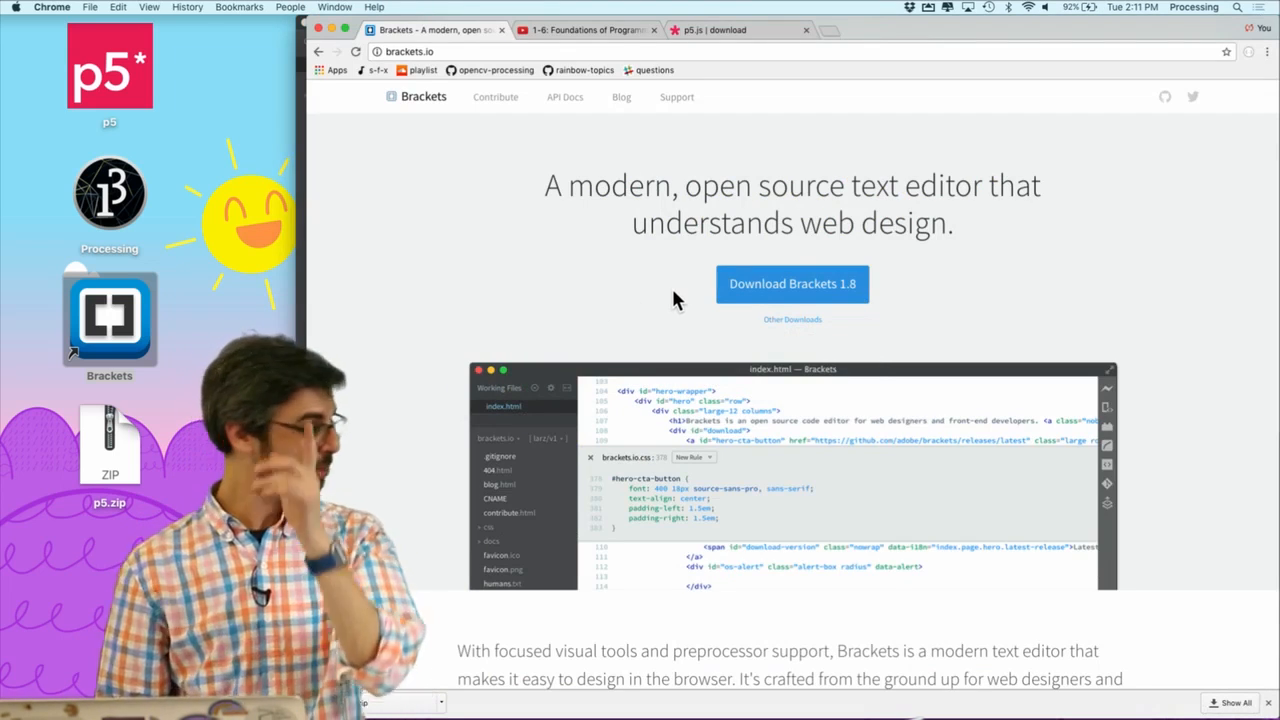
pyautogui.moveTo(658, 258)
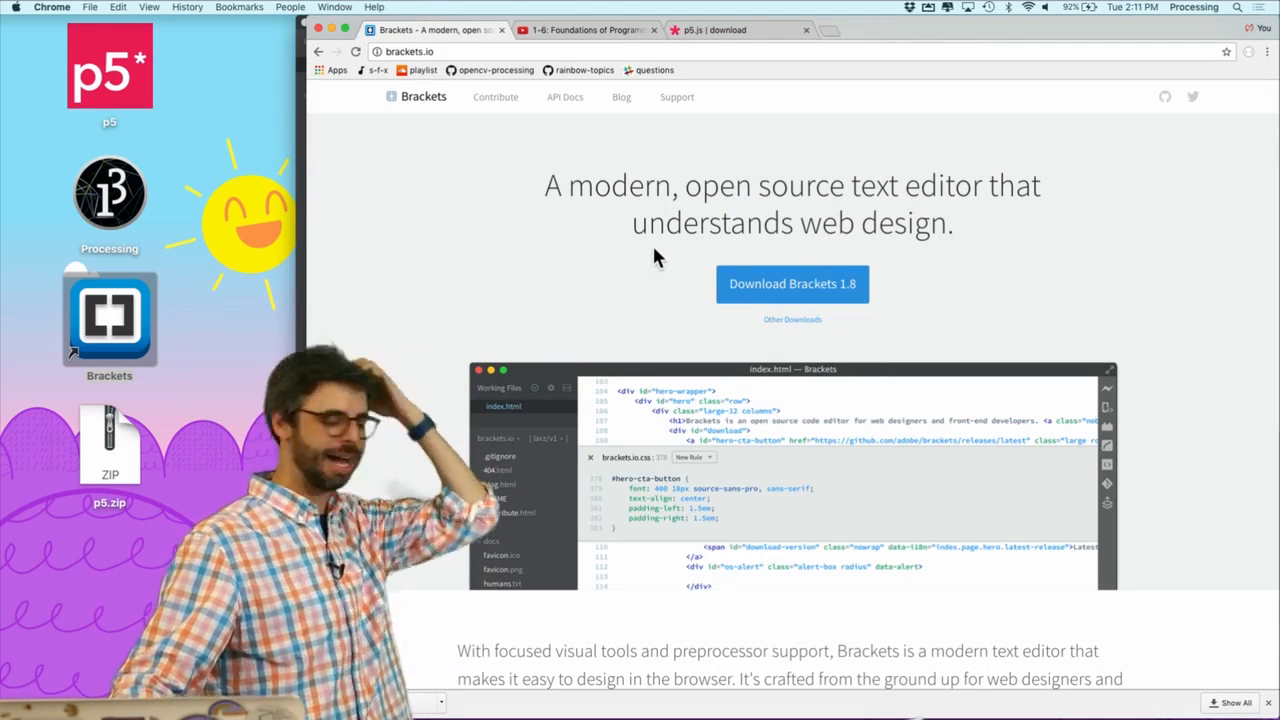
# Show the p5.js download page's Complete Library package in Chrome.
pyautogui.click(740, 30)
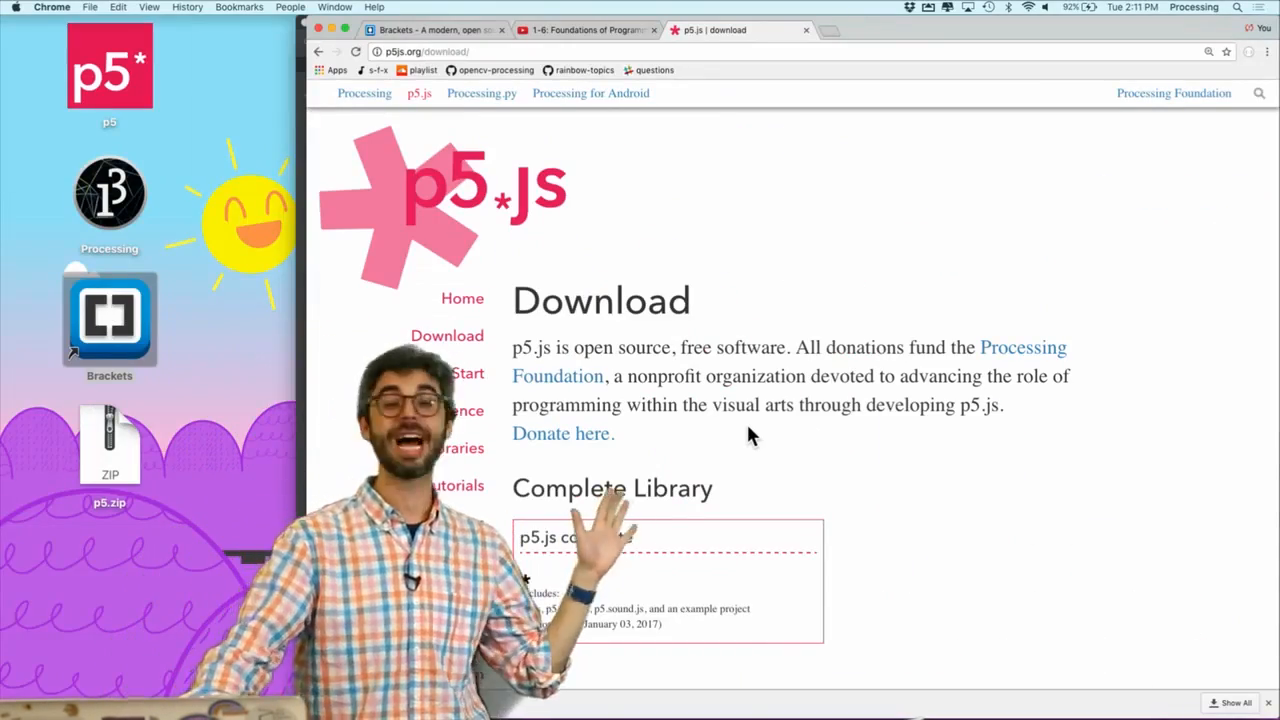
pyautogui.scroll(-3)
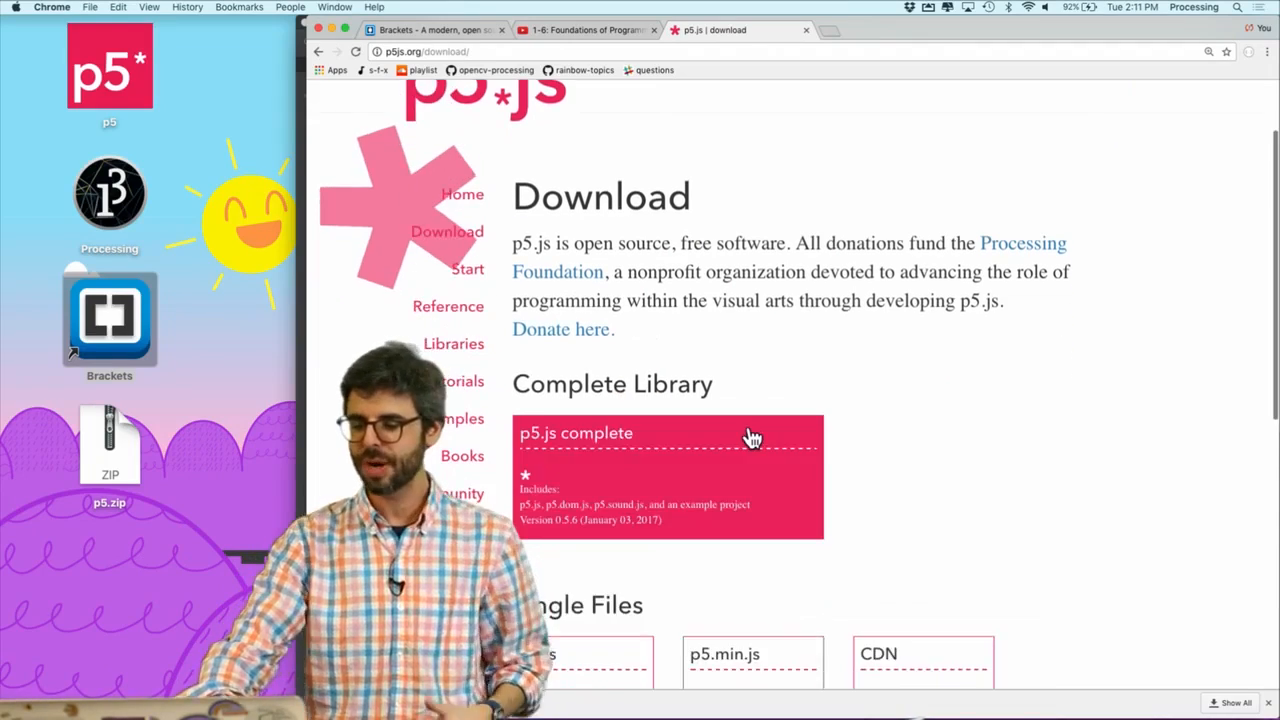
pyautogui.scroll(3)
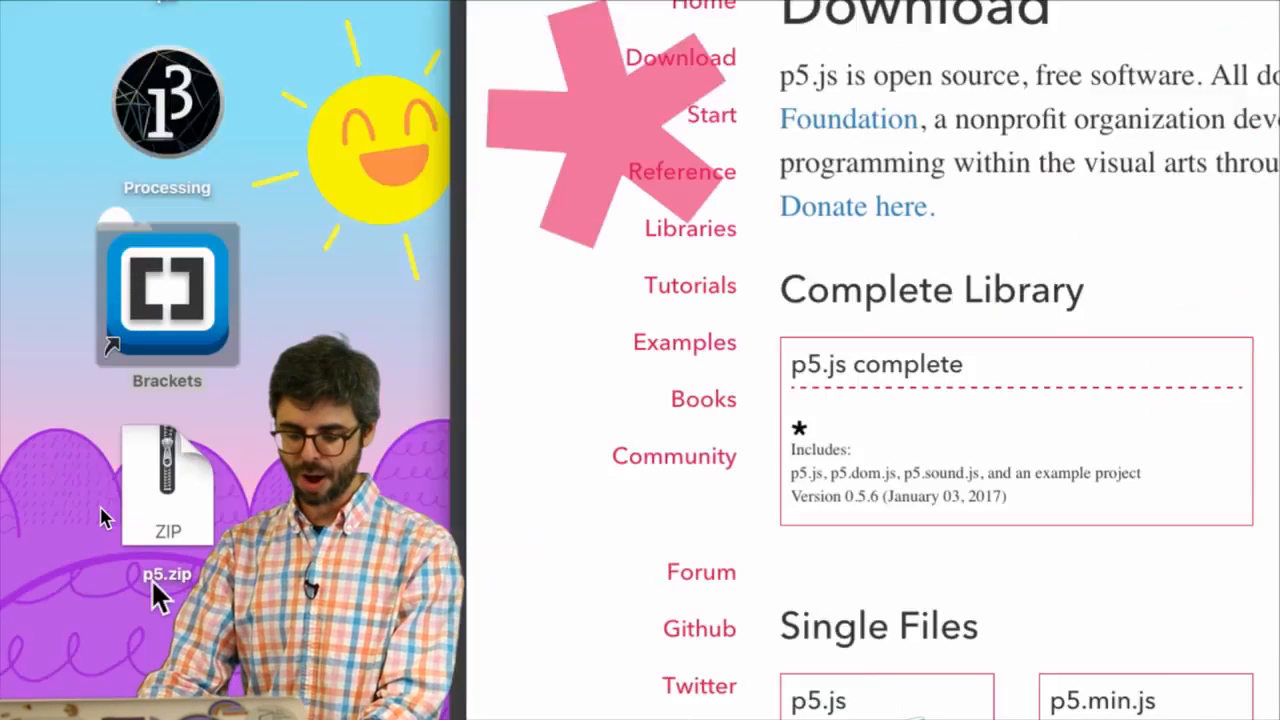
# Extract p5.zip on the desktop and select its empty-example folder in Finder.
pyautogui.doubleClick(168, 486)
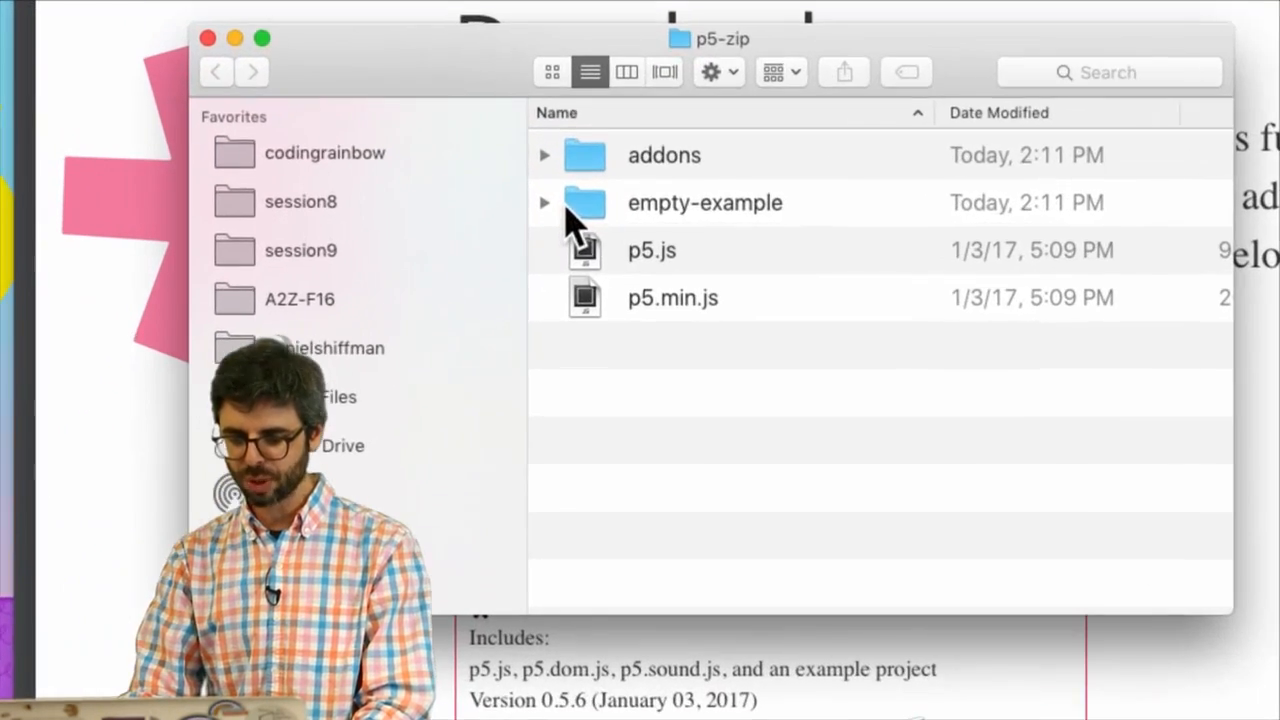
pyautogui.click(704, 202)
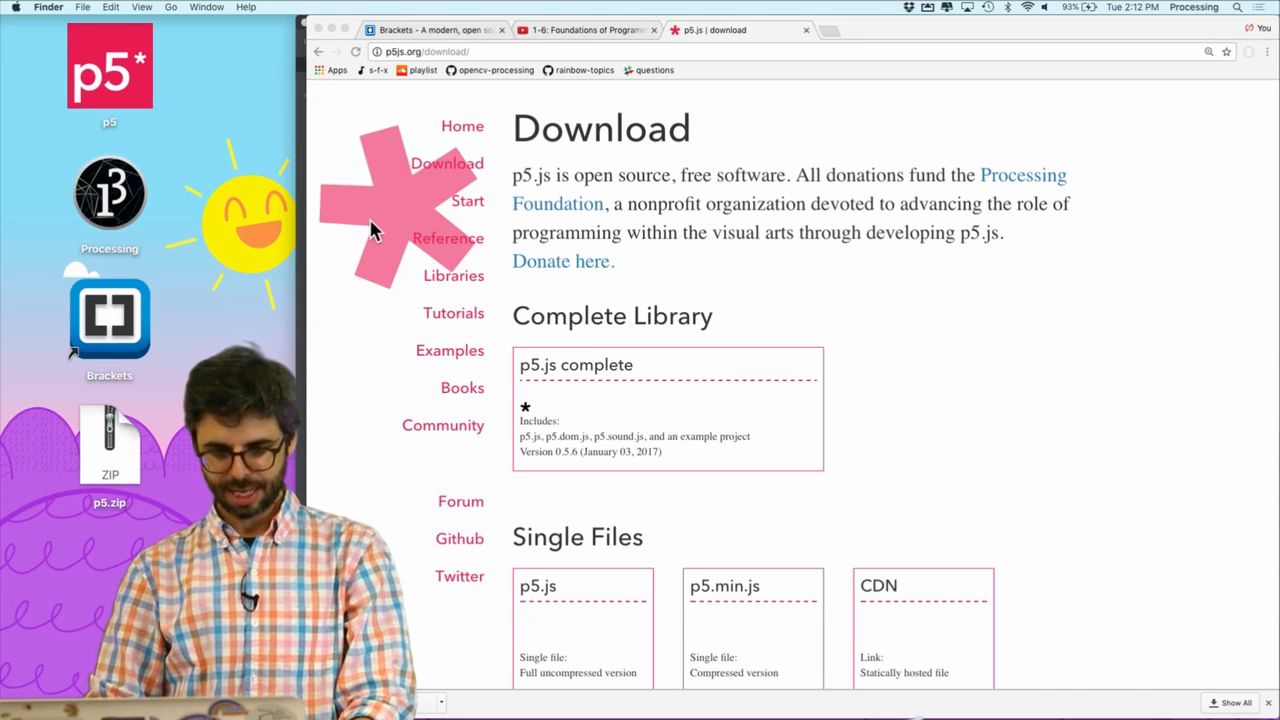
# Close the Getting Started editor window and move shiffman_p5 to the top centre of the desktop.
pyautogui.click(108, 316)
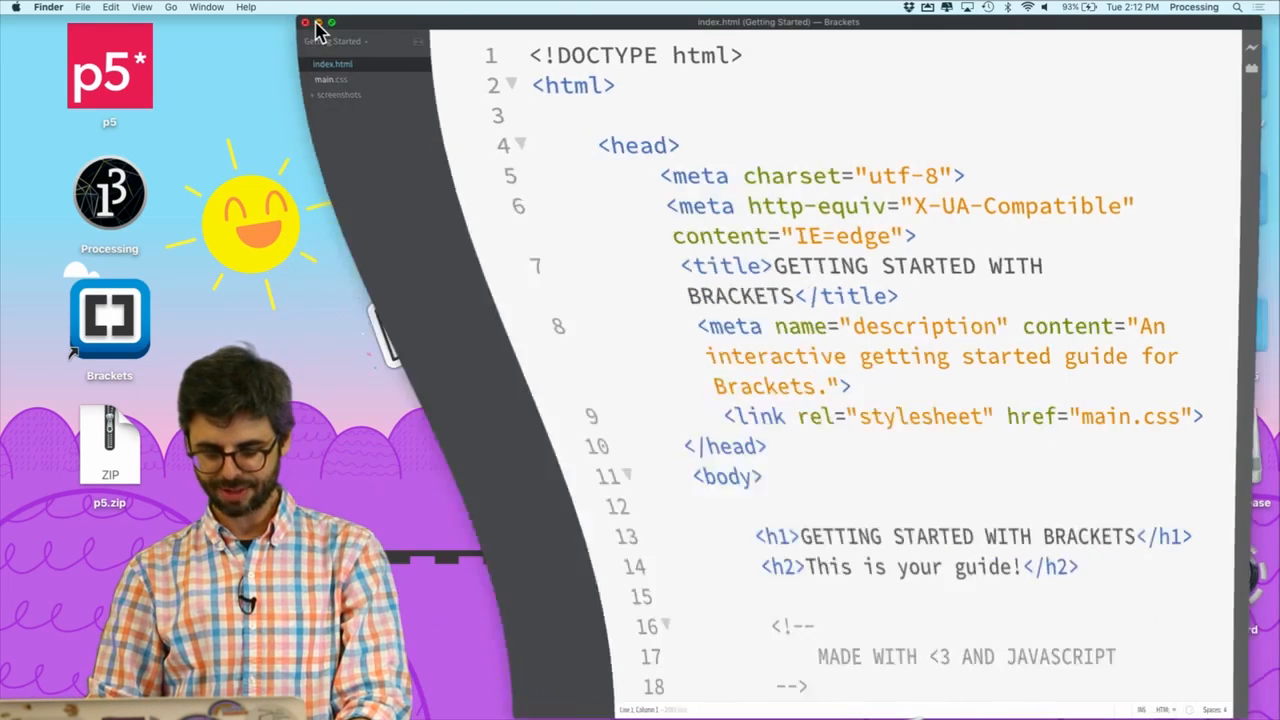
pyautogui.click(304, 22)
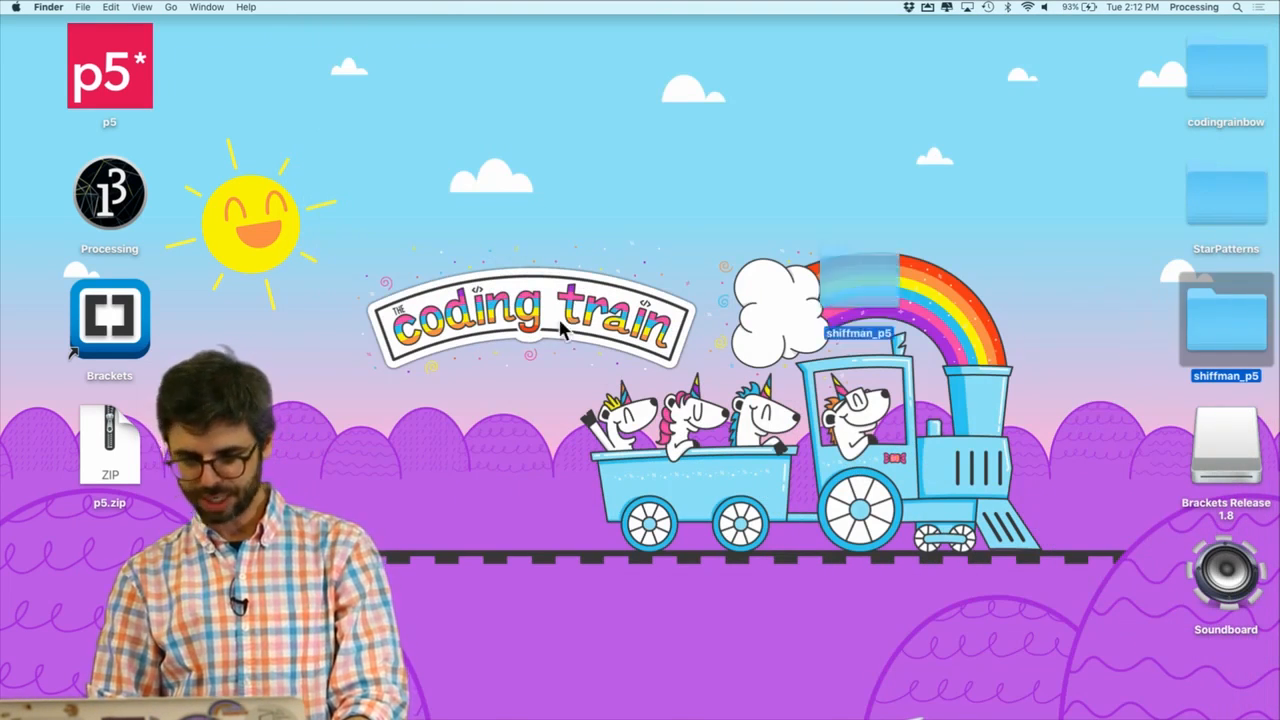
pyautogui.moveTo(1224, 320); pyautogui.dragTo(740, 130)
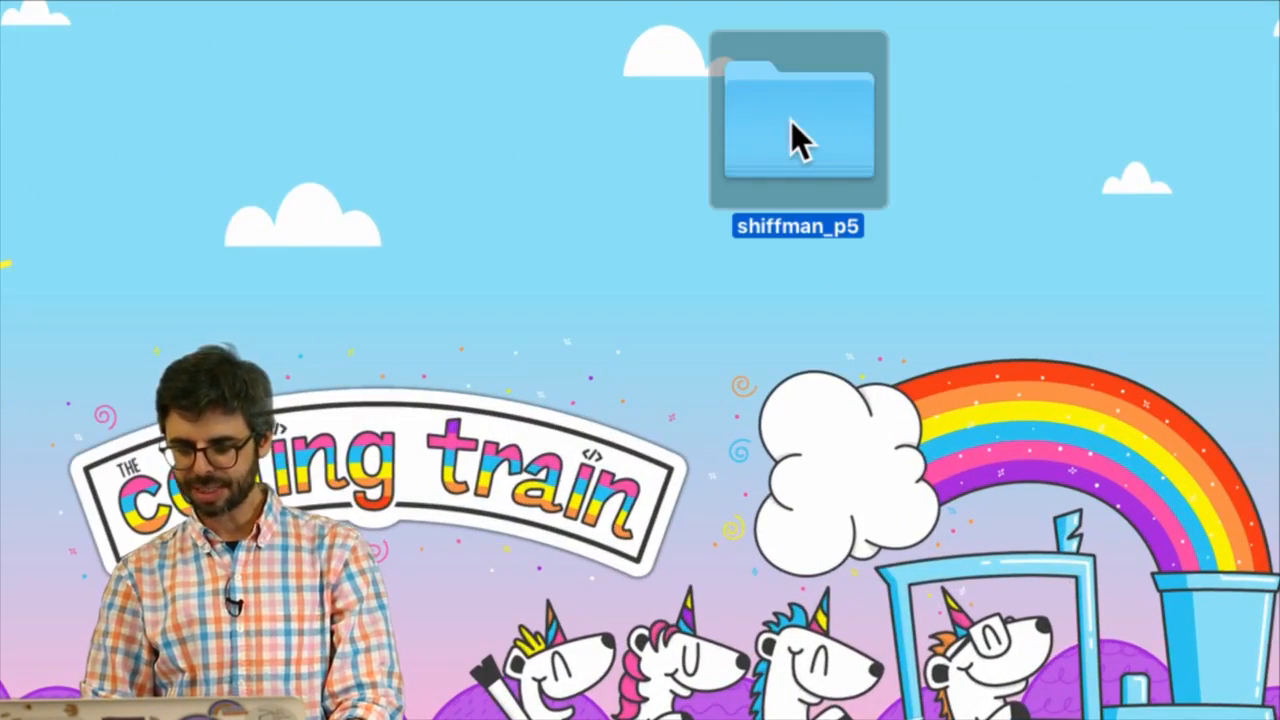
pyautogui.doubleClick(796, 120)
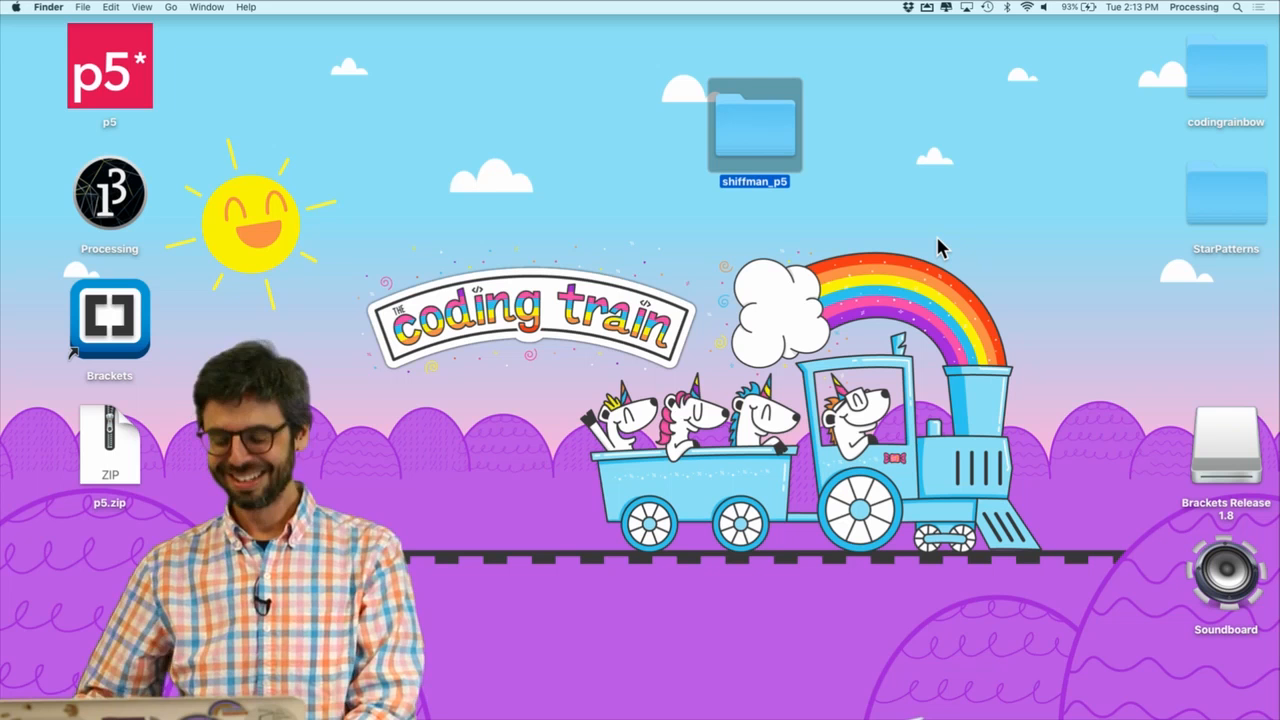
pyautogui.moveTo(956, 610)
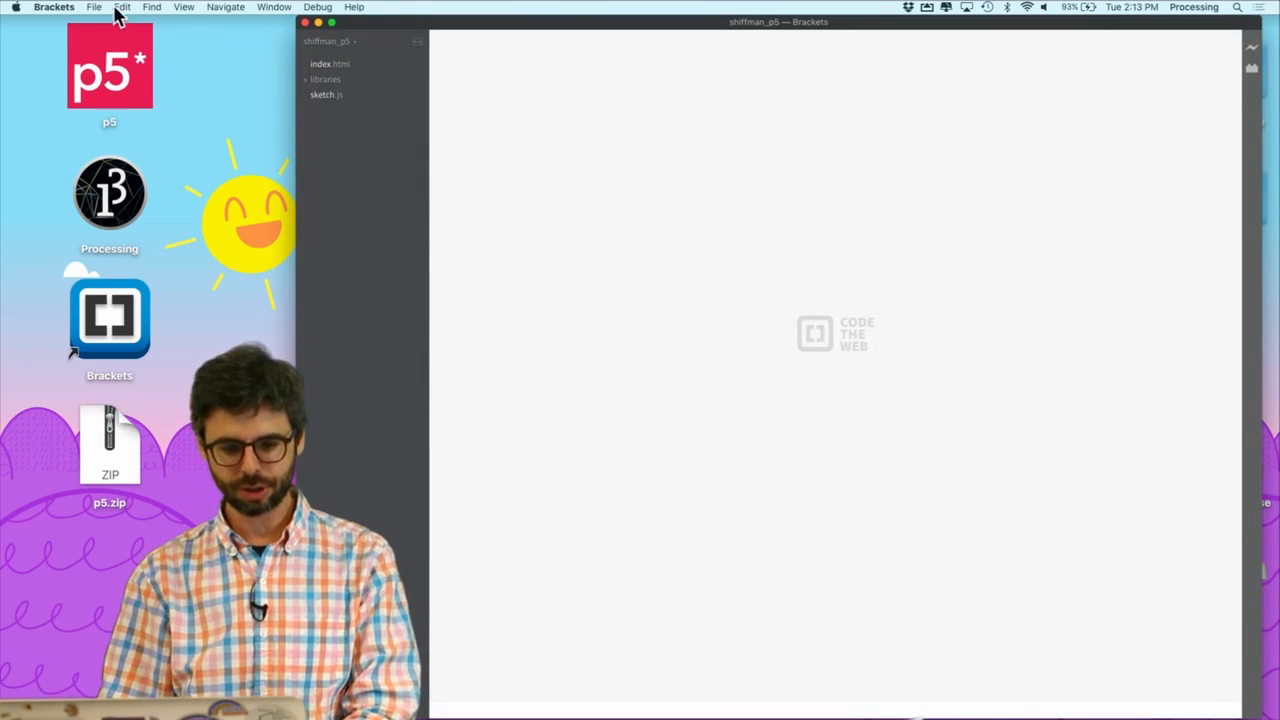
# Open the desktop's shiffman_p5 folder as the Brackets project.
pyautogui.click(94, 8)
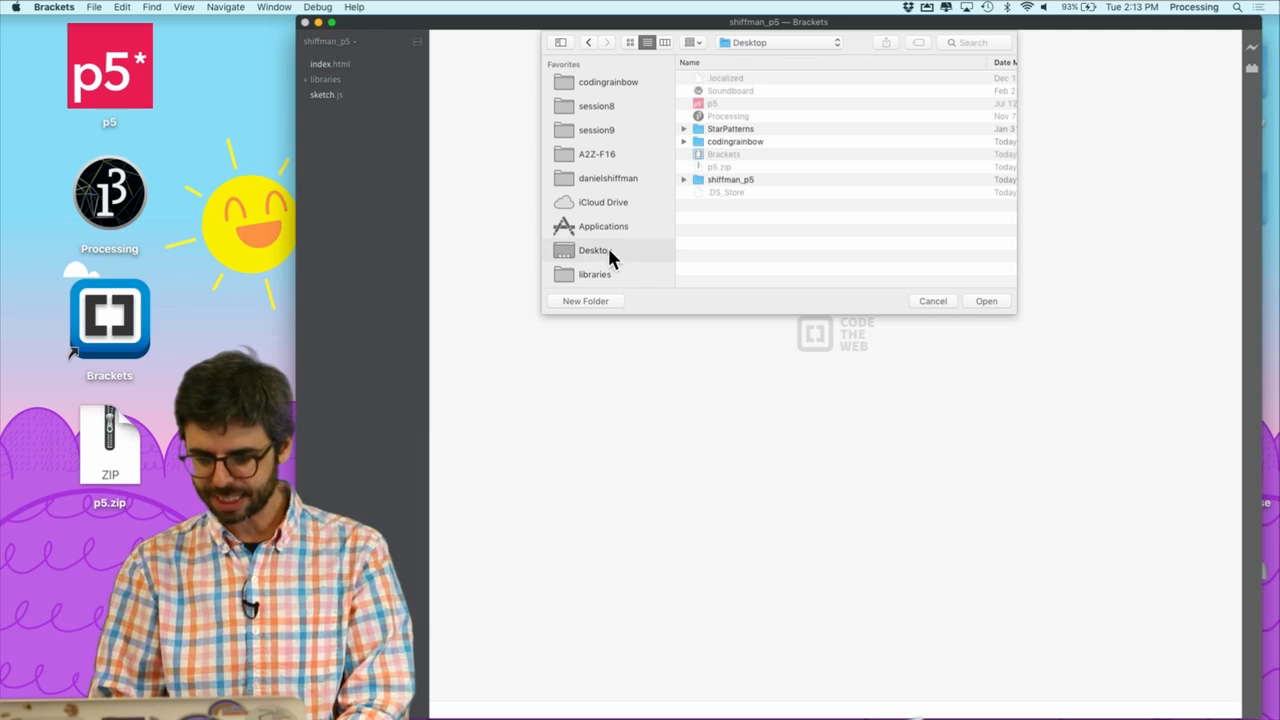
pyautogui.click(730, 180)
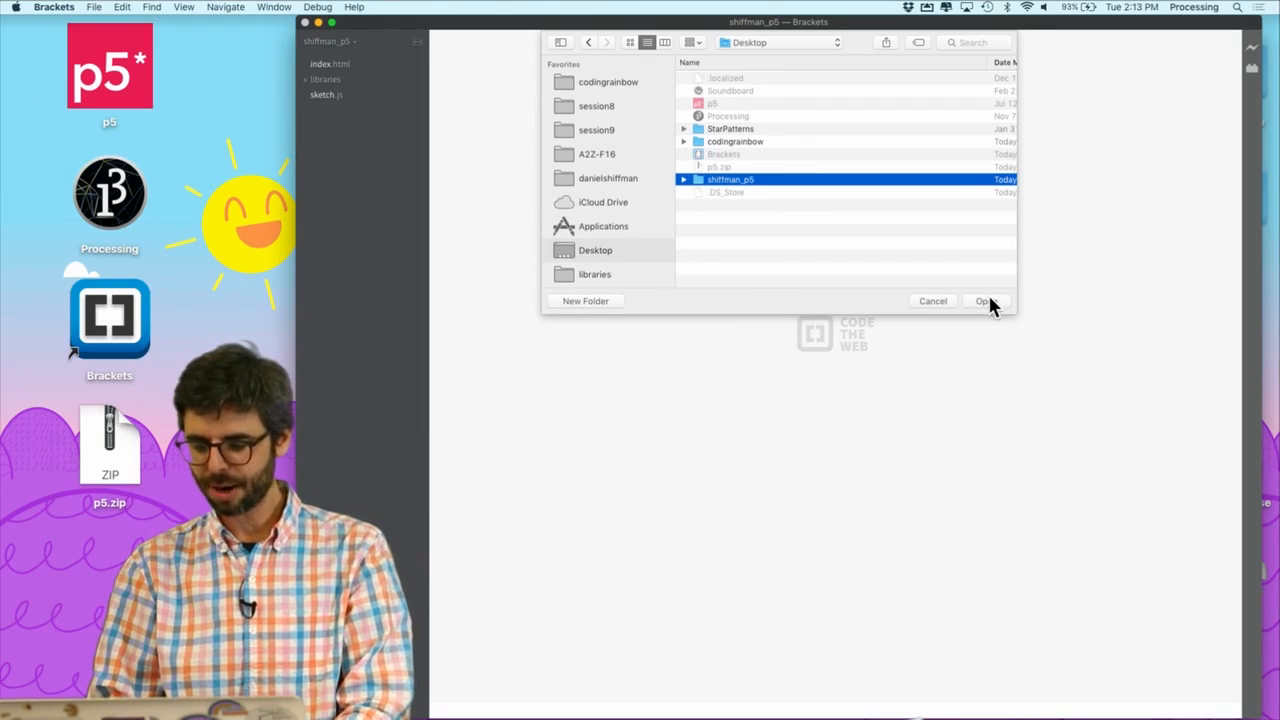
pyautogui.click(984, 300)
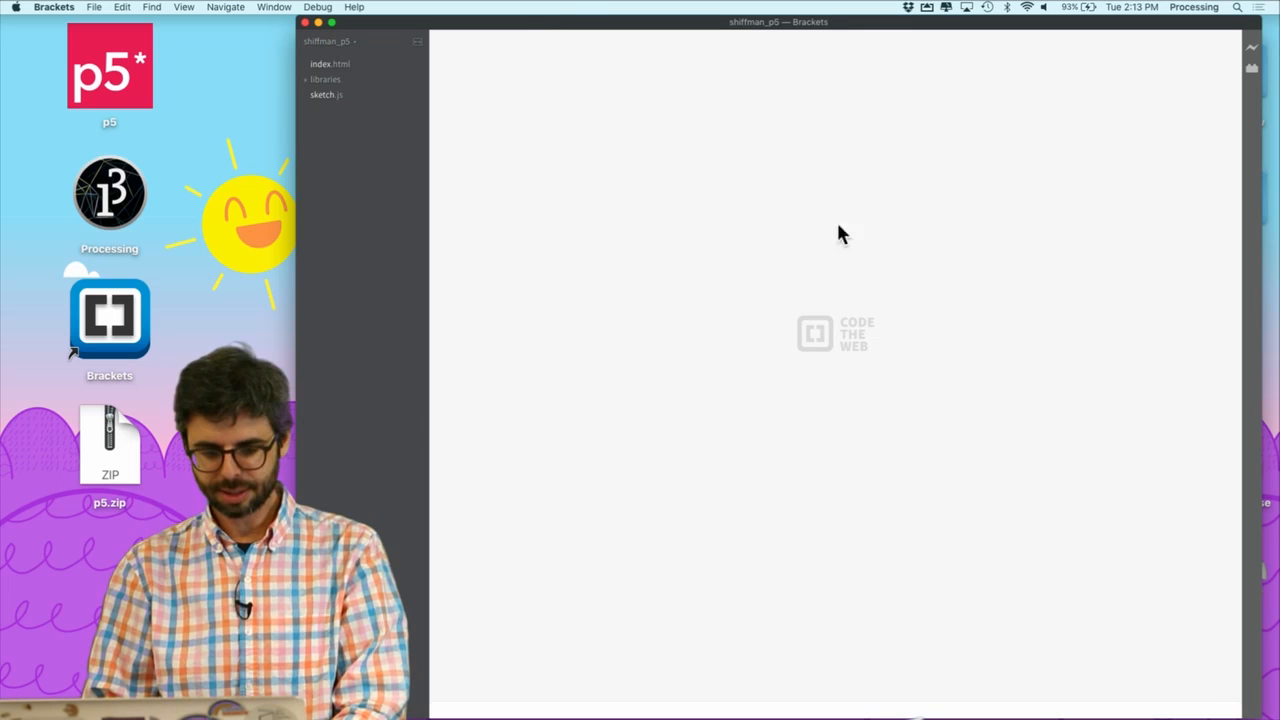
pyautogui.moveTo(290, 56)
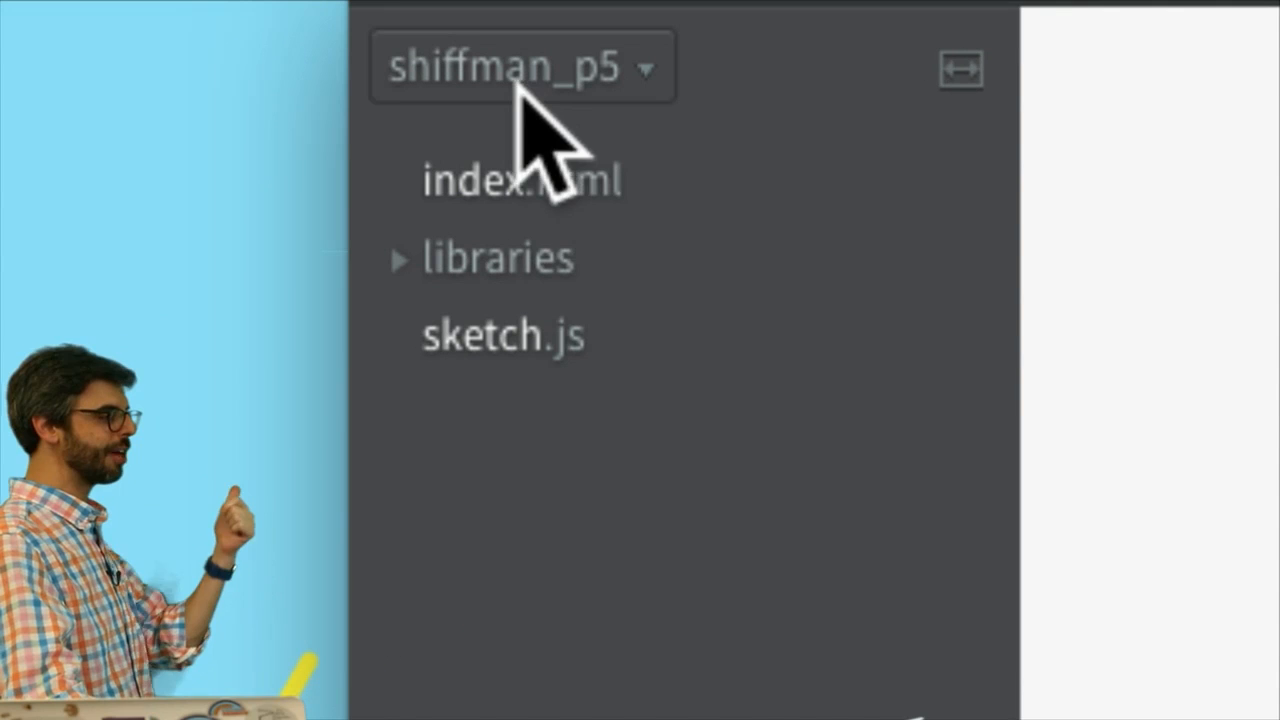
pyautogui.moveTo(560, 340)
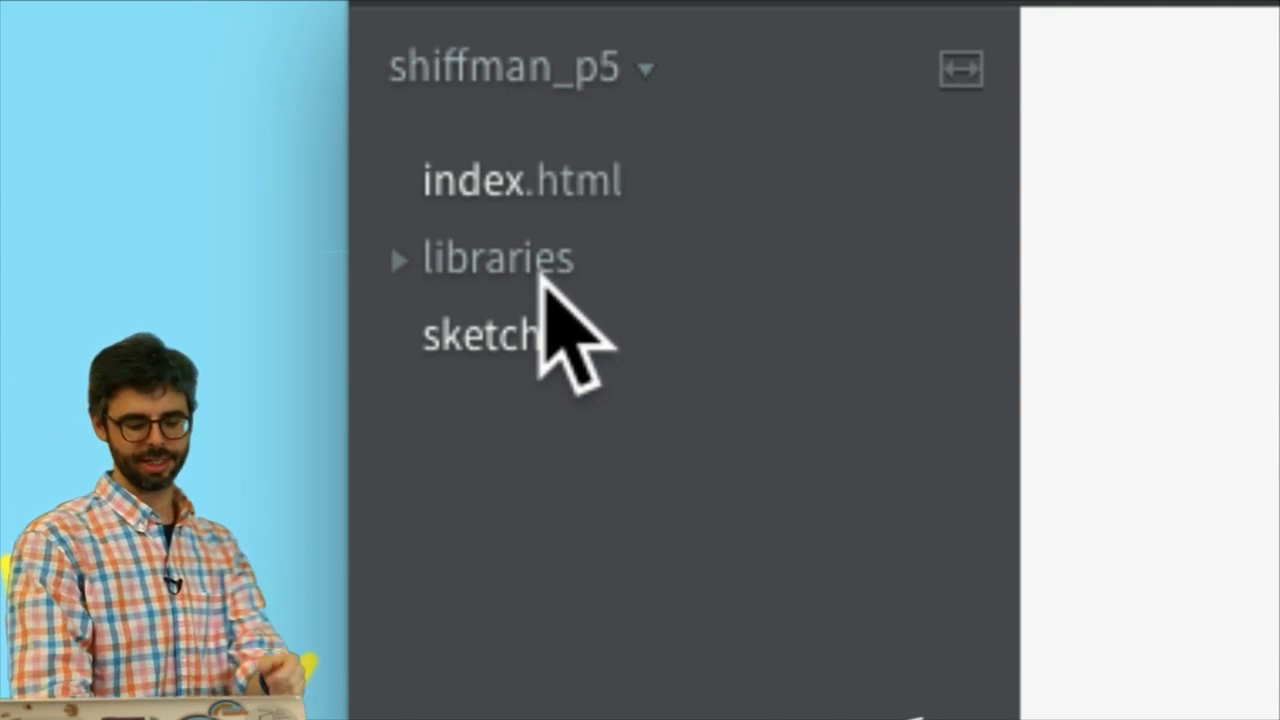
# Write sketch.js with createCanvas(400, 400), background(0) and ellipse(200, 200, 50, 50).
pyautogui.click(480, 334)
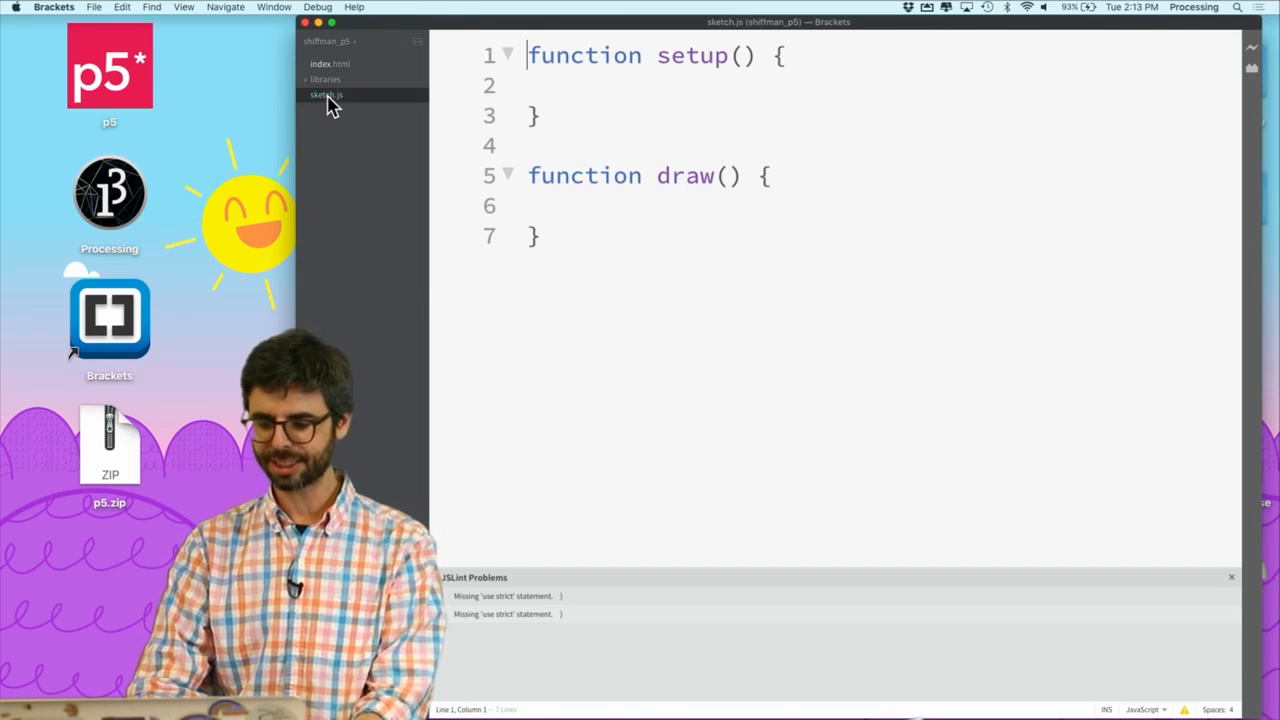
pyautogui.write('c')
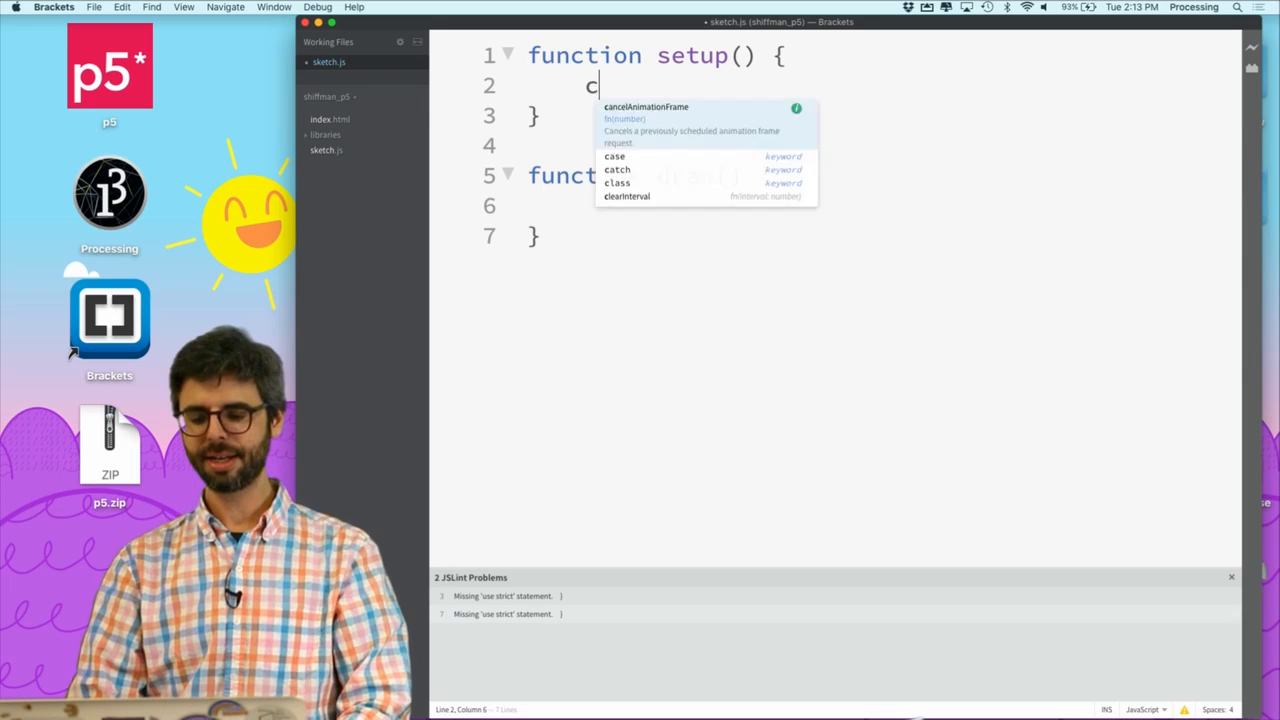
pyautogui.write('reateCanvas(400, 400);')
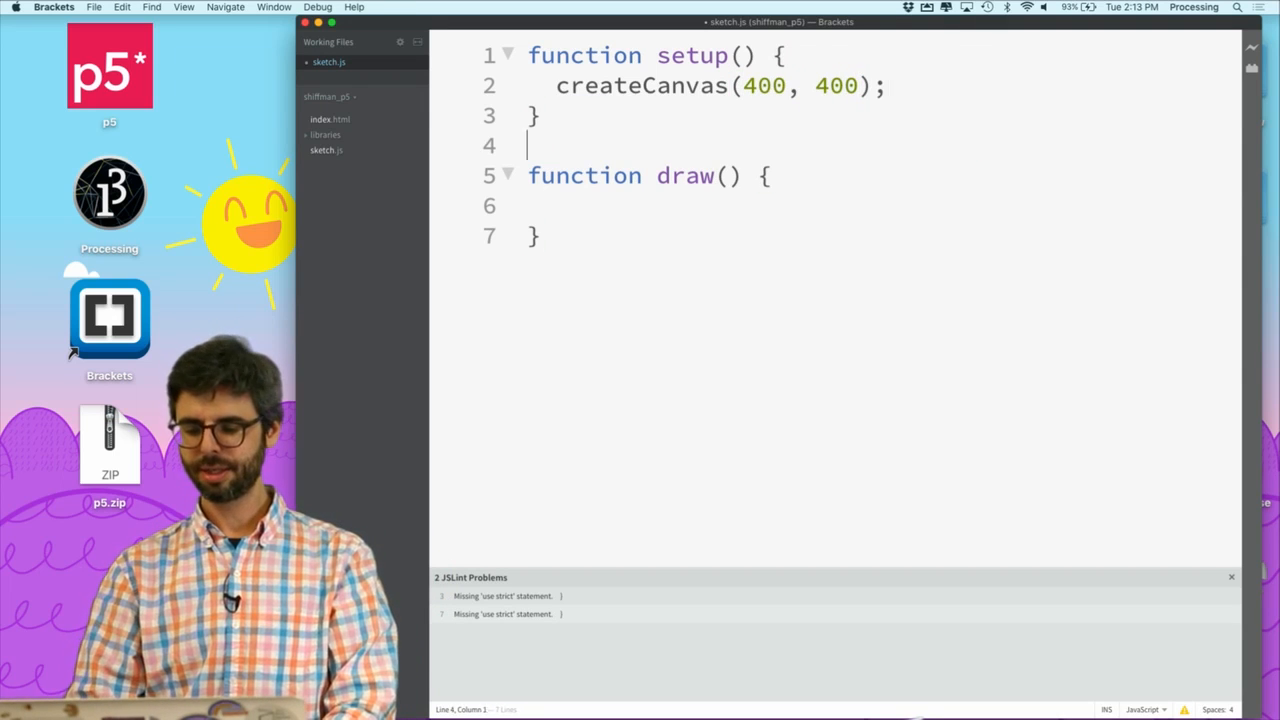
pyautogui.write('background(0)')
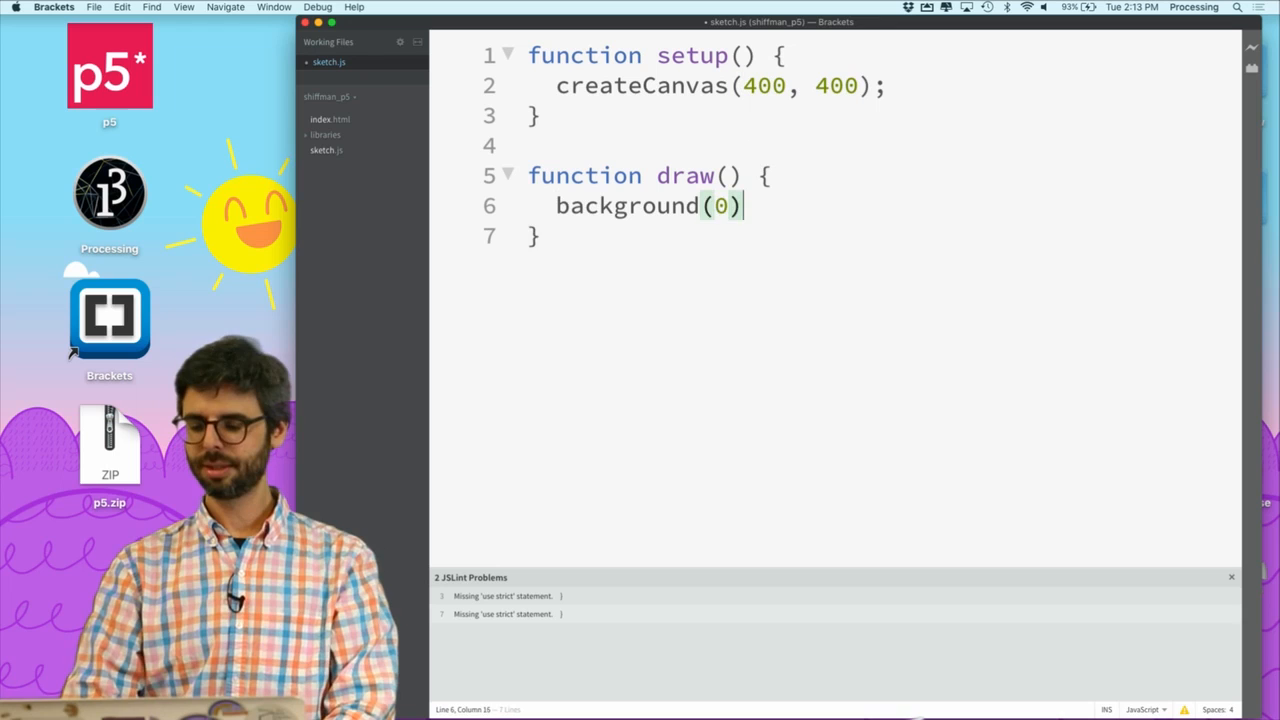
pyautogui.write('e')
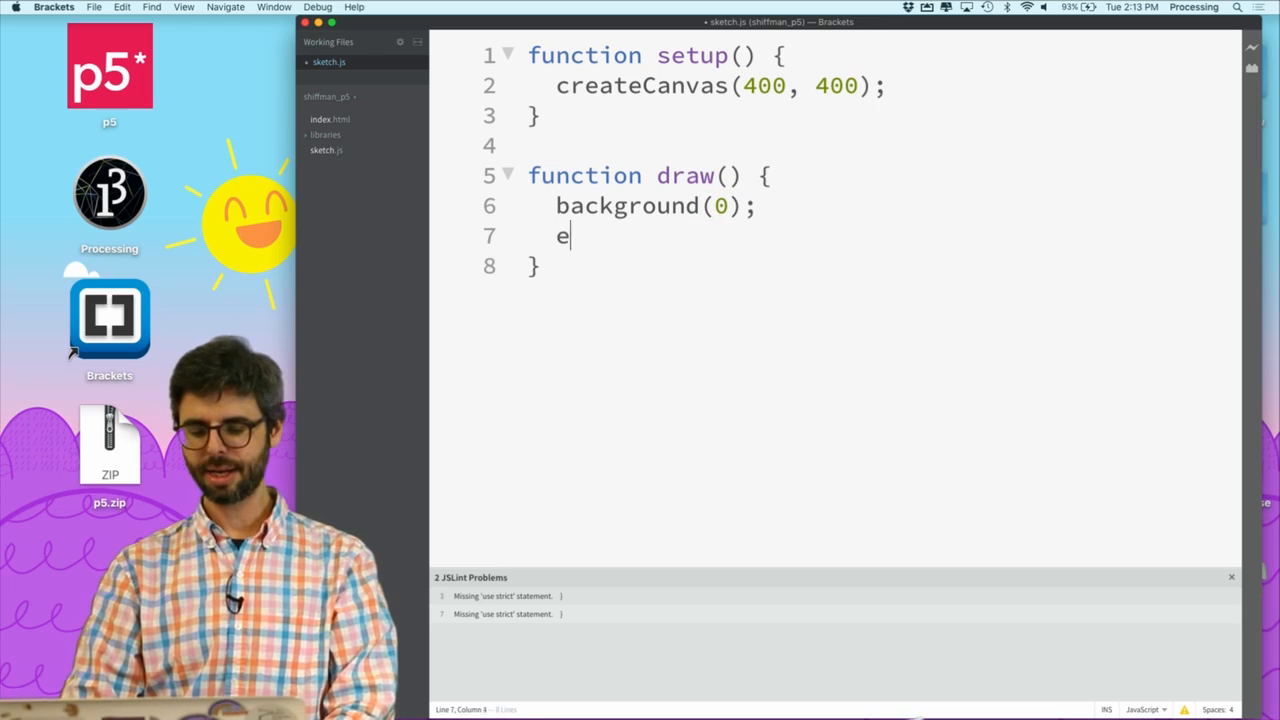
pyautogui.write('llipse(200, 2')
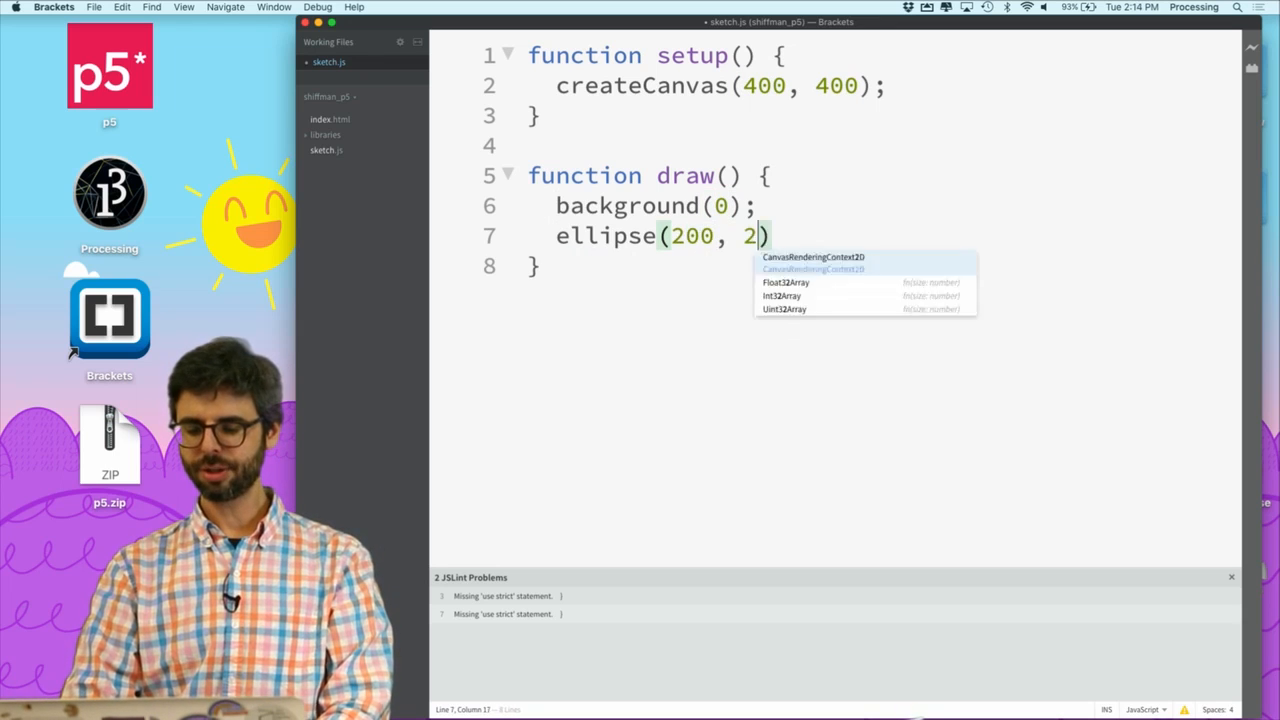
pyautogui.write('00, 50, 50);')
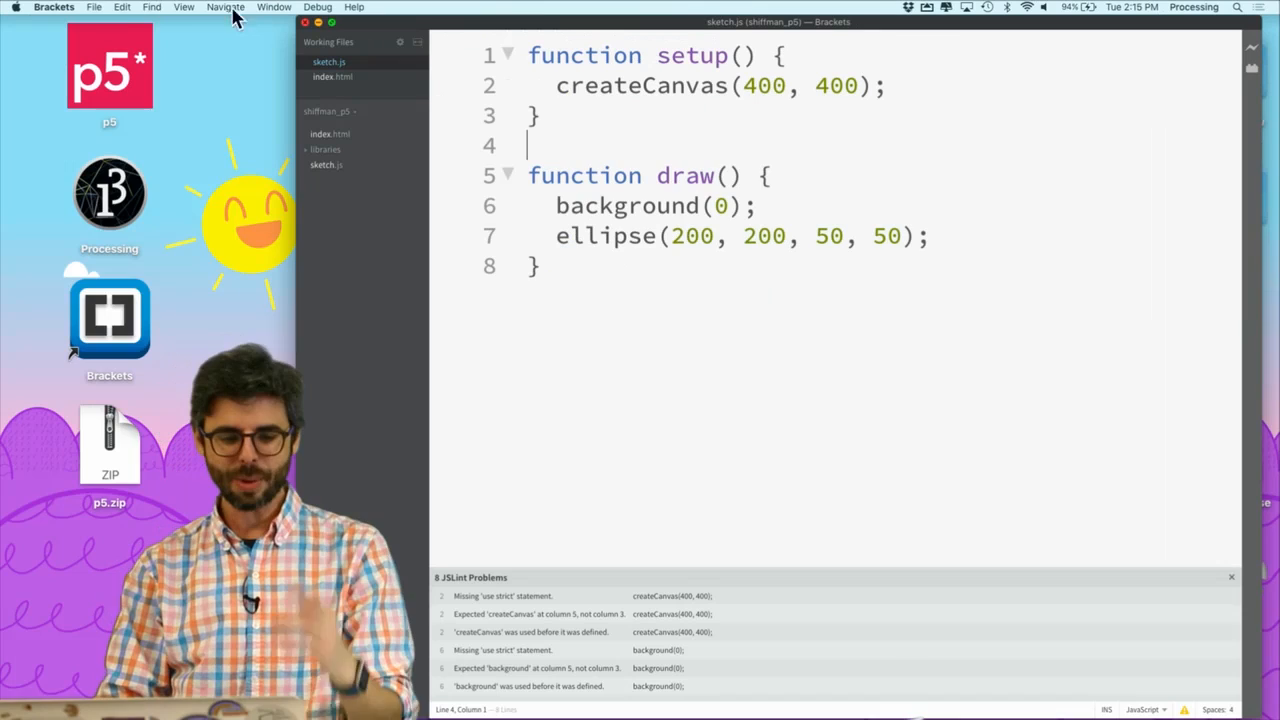
pyautogui.click(92, 8)
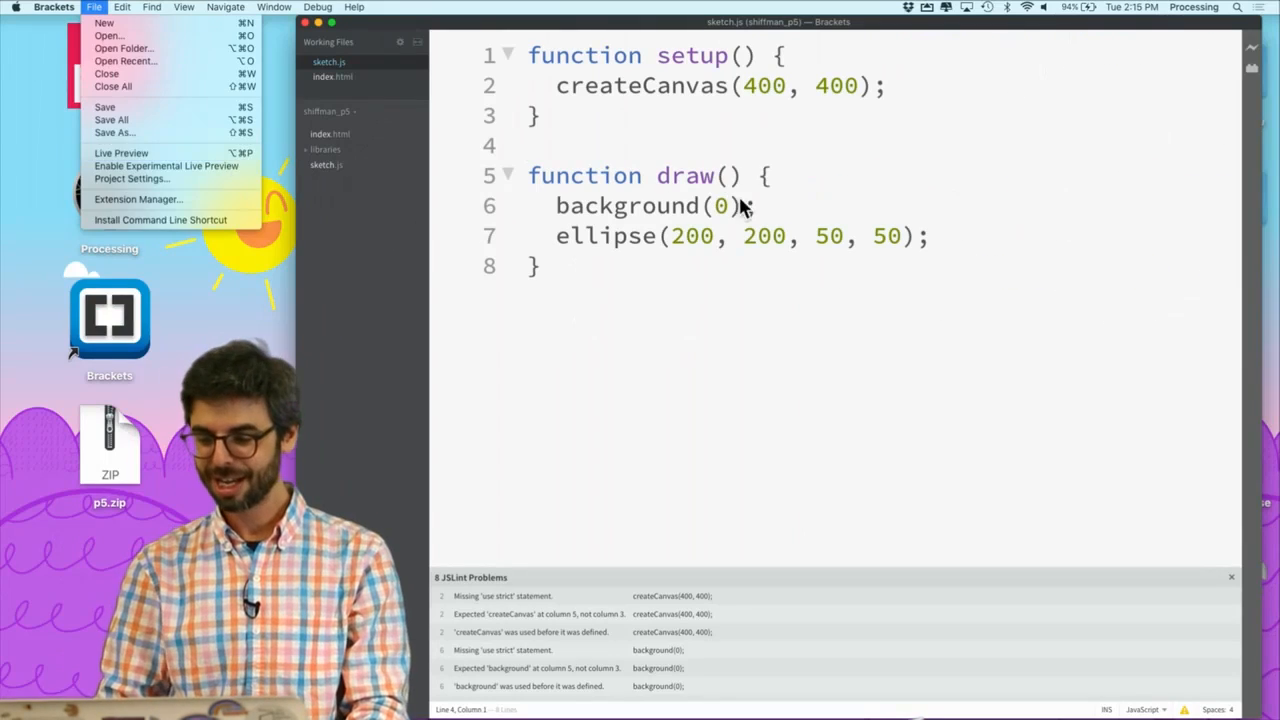
pyautogui.click(120, 152)
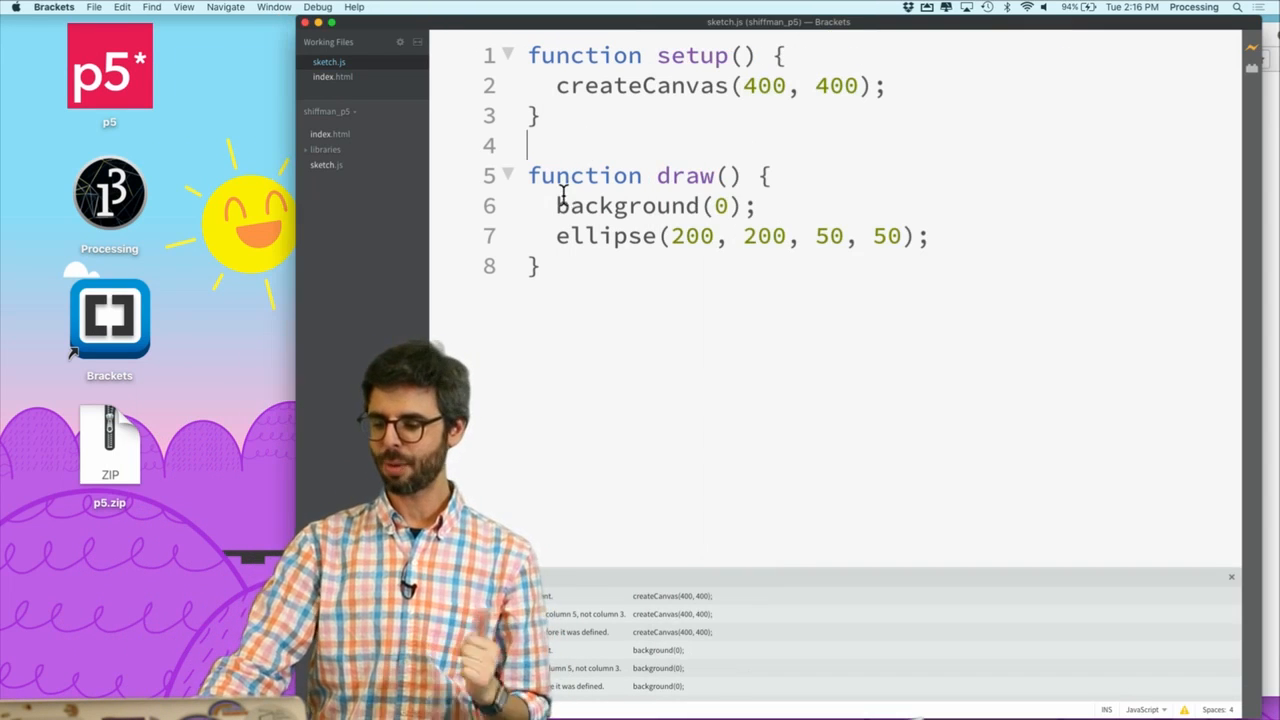
# Replace the background value with 255,0,255 for a magenta canvas.
pyautogui.press('backspace')
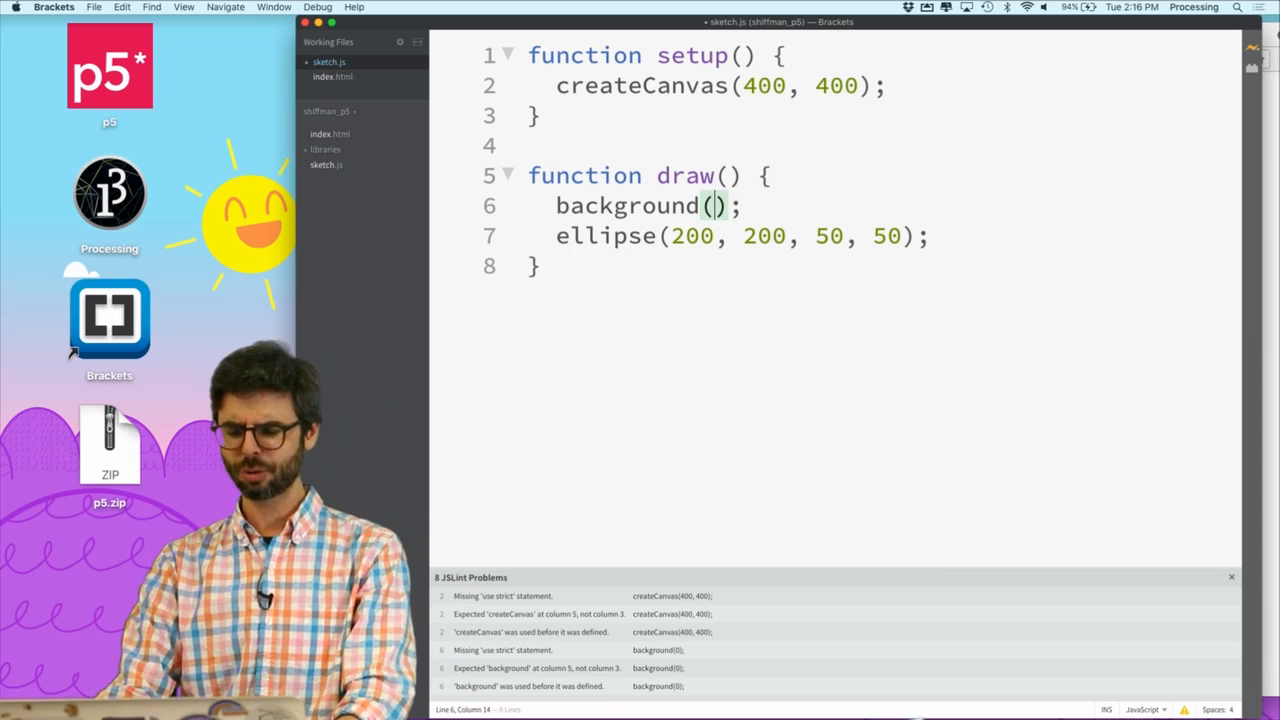
pyautogui.write('51')
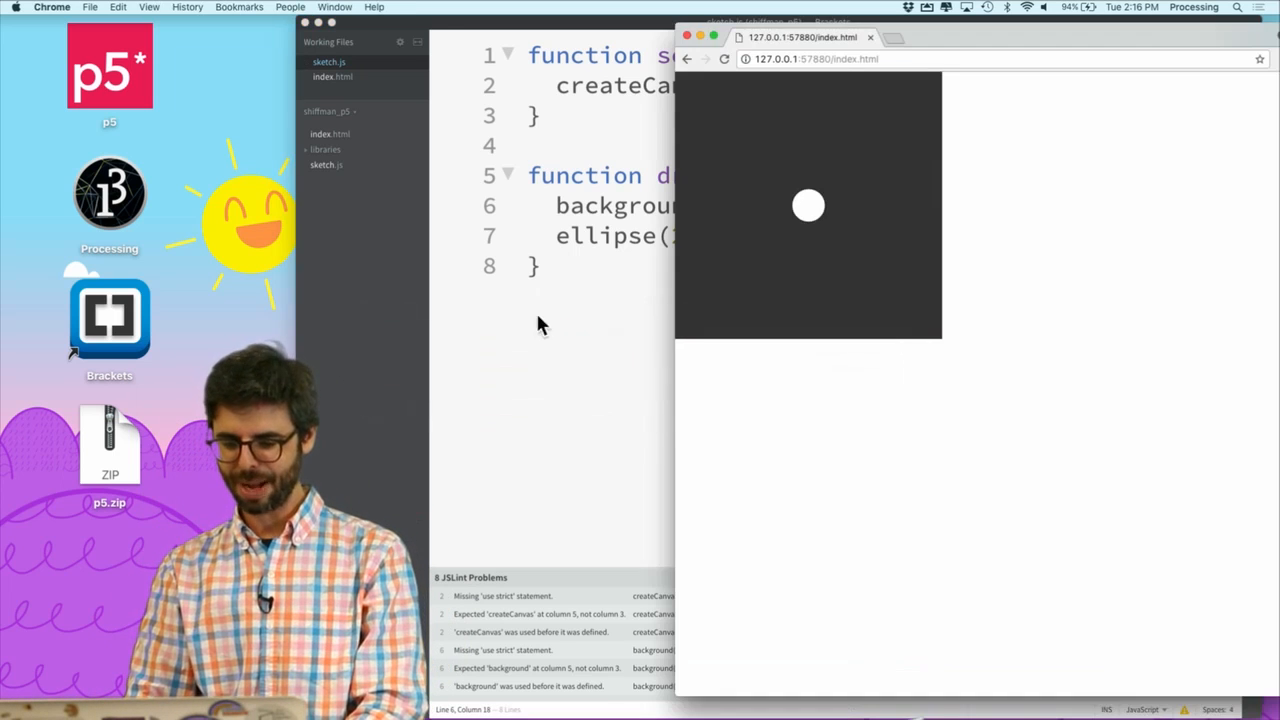
pyautogui.moveTo(744, 300)
pyautogui.write('2')
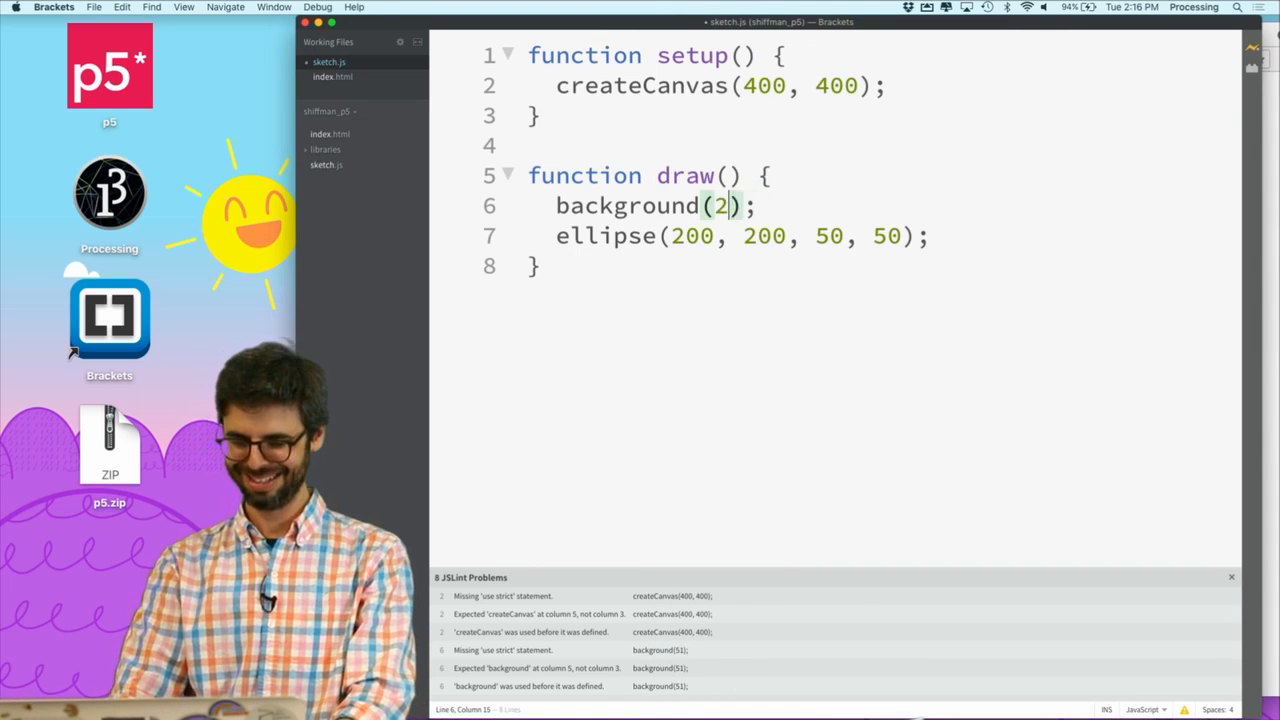
pyautogui.write('55,0,255')
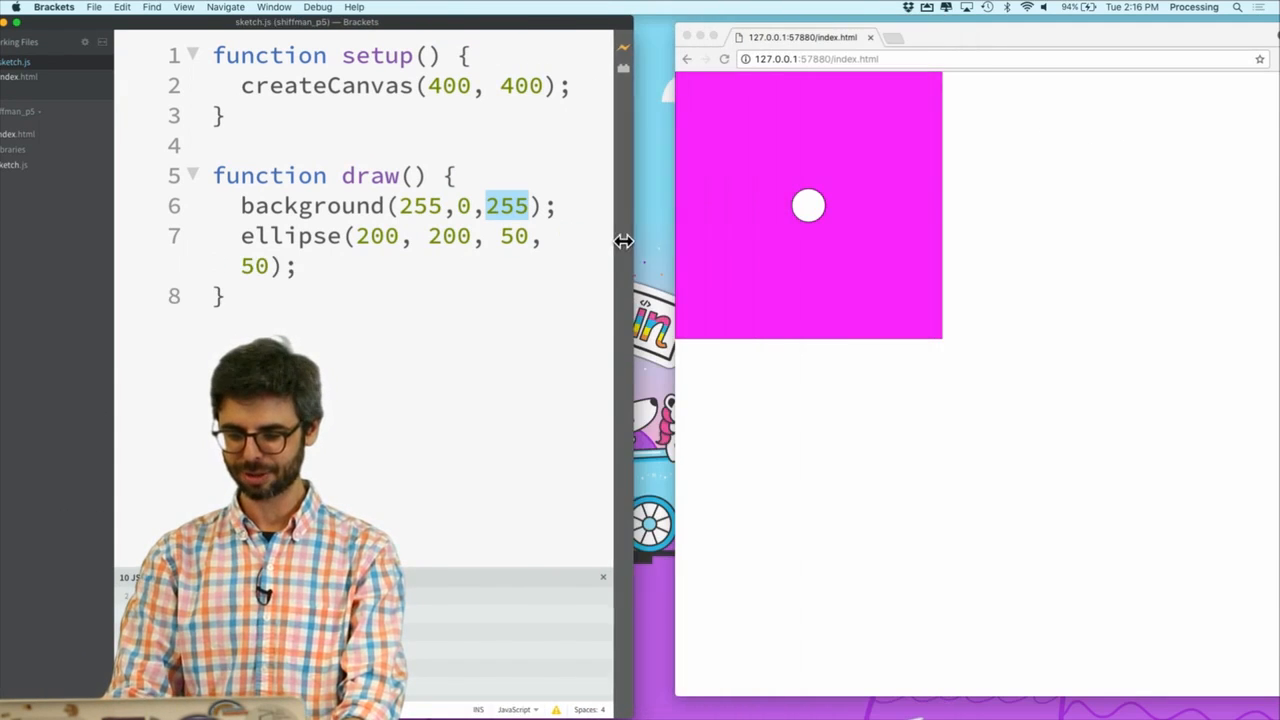
pyautogui.write('0')
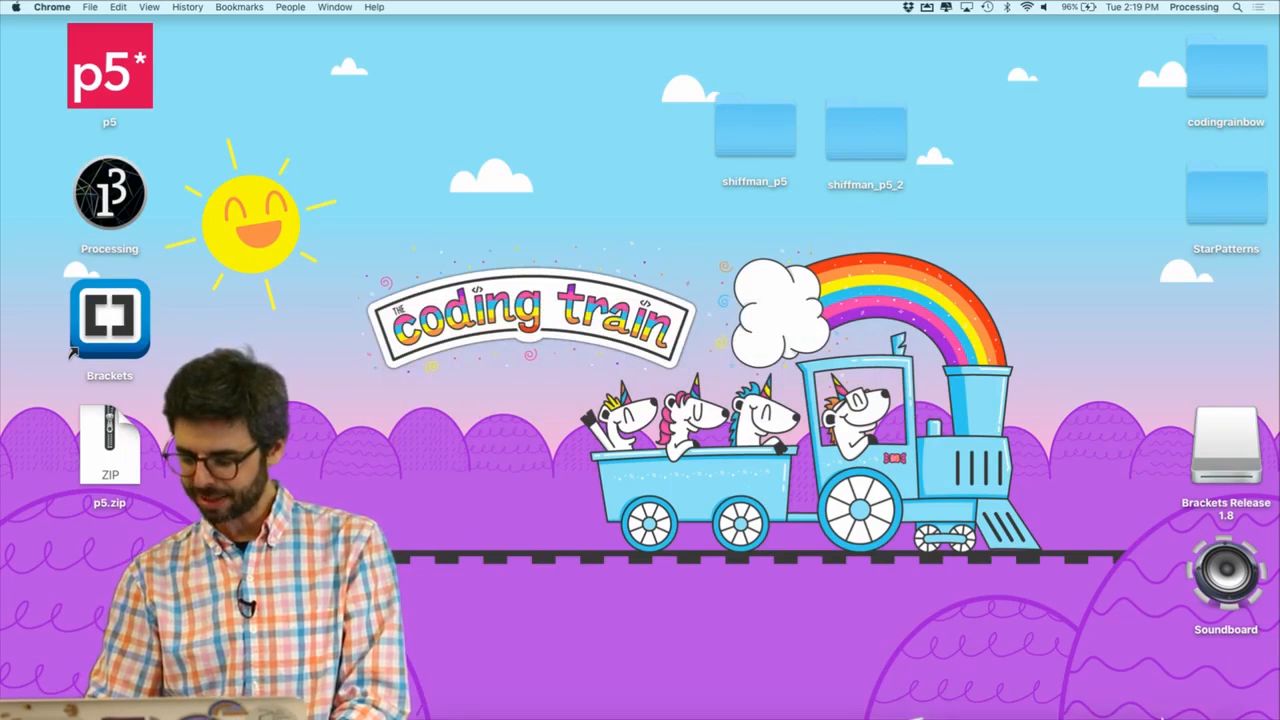
# Open the shiffman_p5_2 copy as the project and load its sketch.js.
pyautogui.click(90, 8)
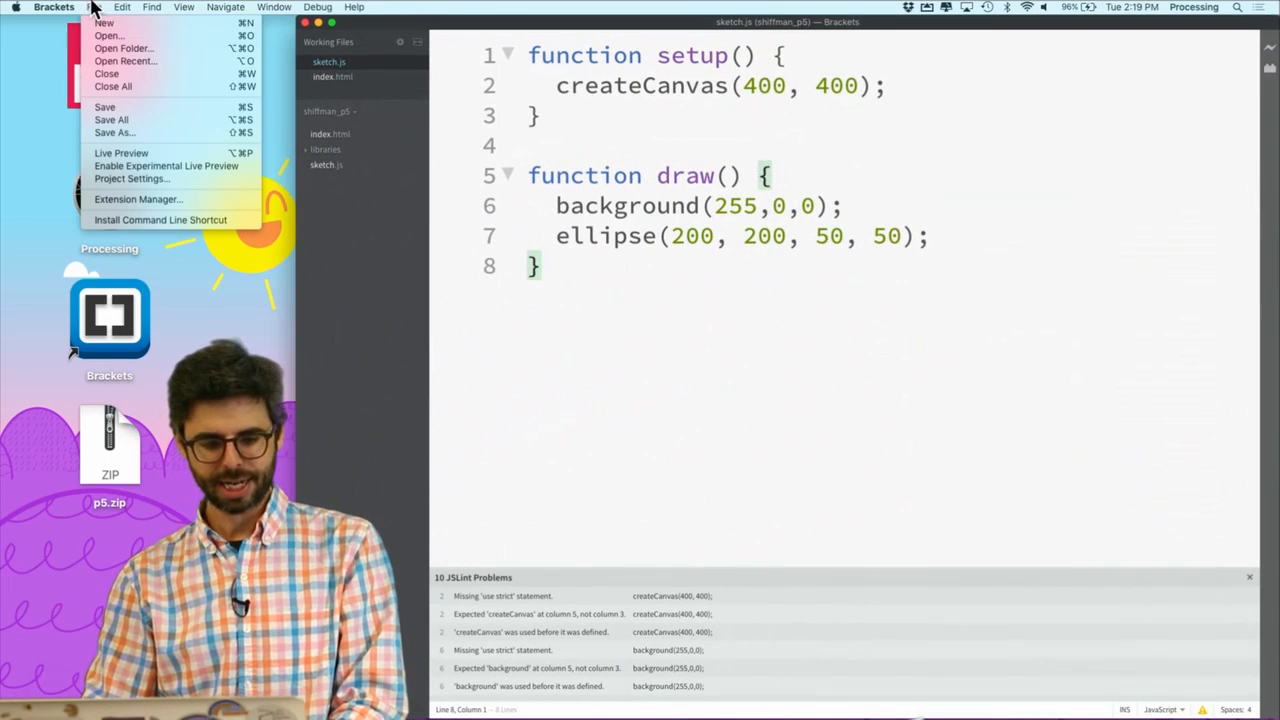
pyautogui.click(124, 48)
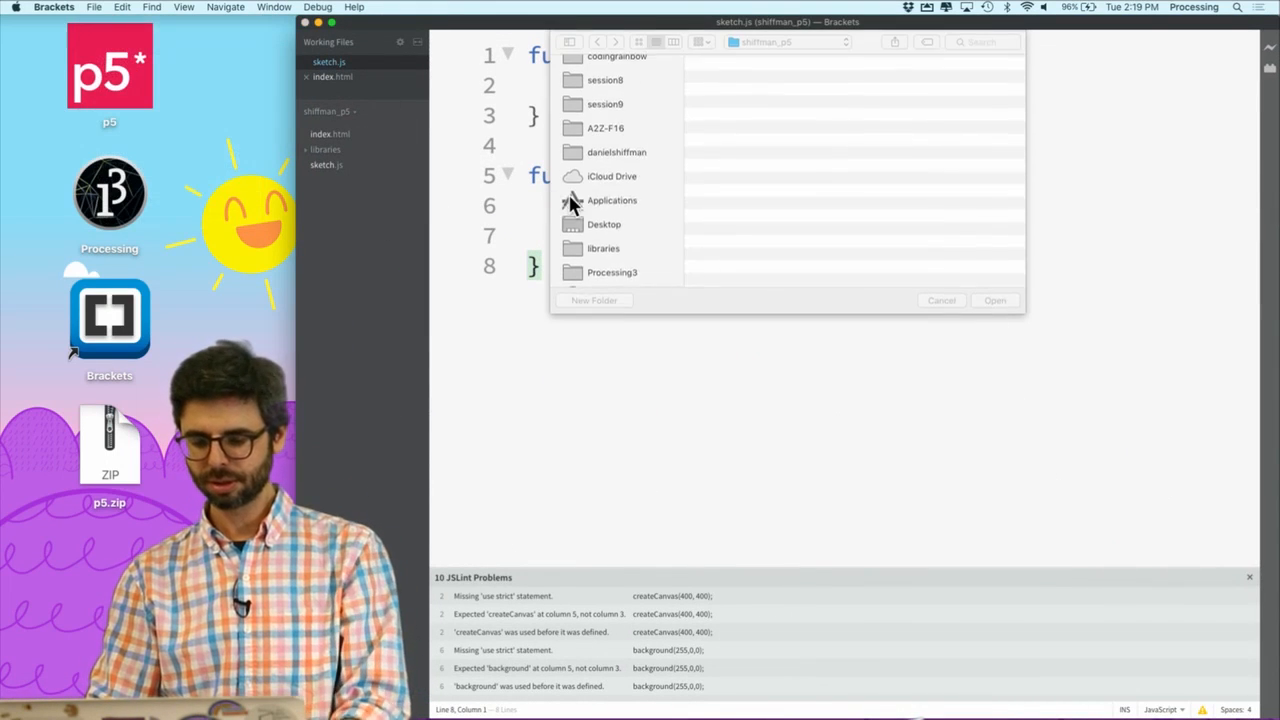
pyautogui.click(766, 42)
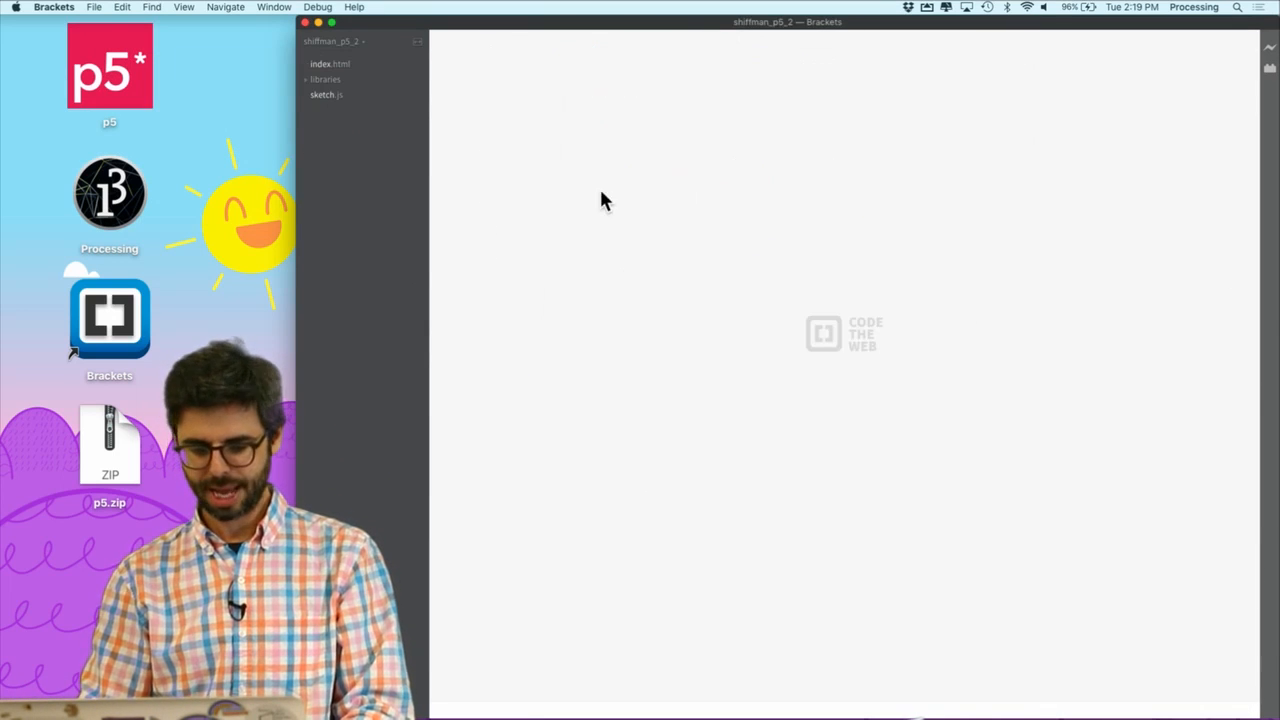
pyautogui.click(326, 94)
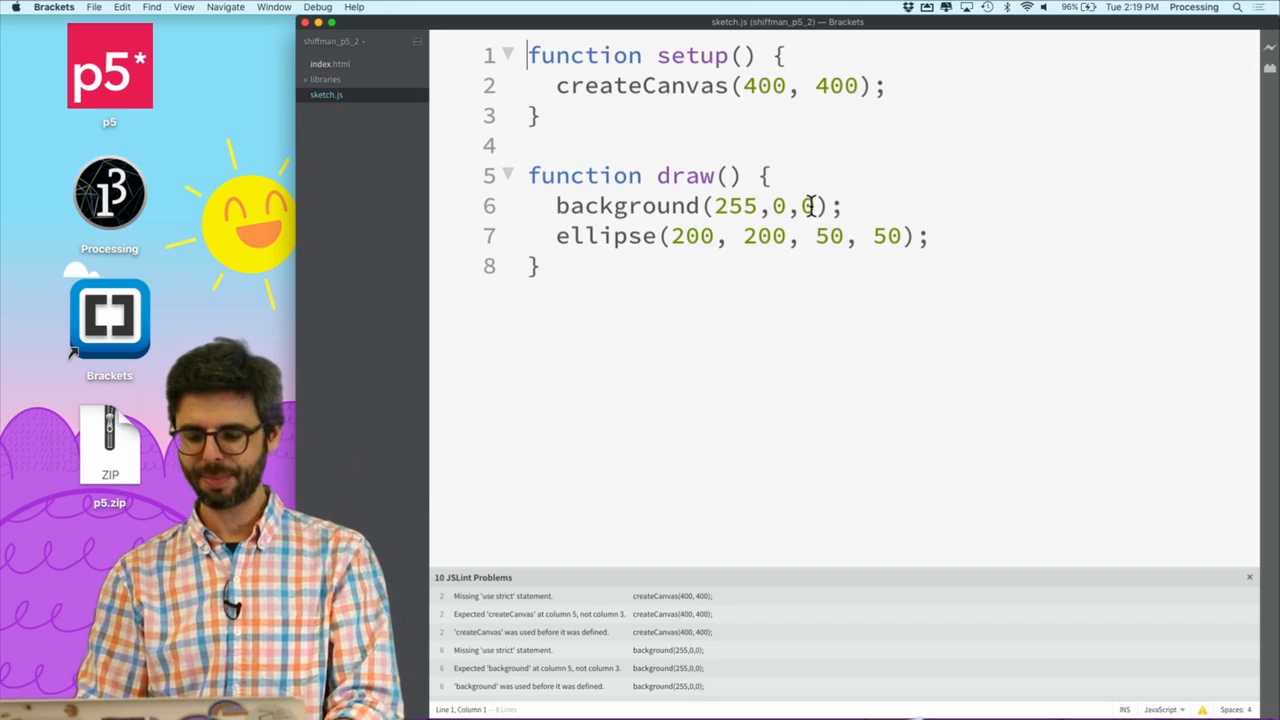
# Set the copied sketch's background() last argument to 255 for magenta.
pyautogui.write('255')
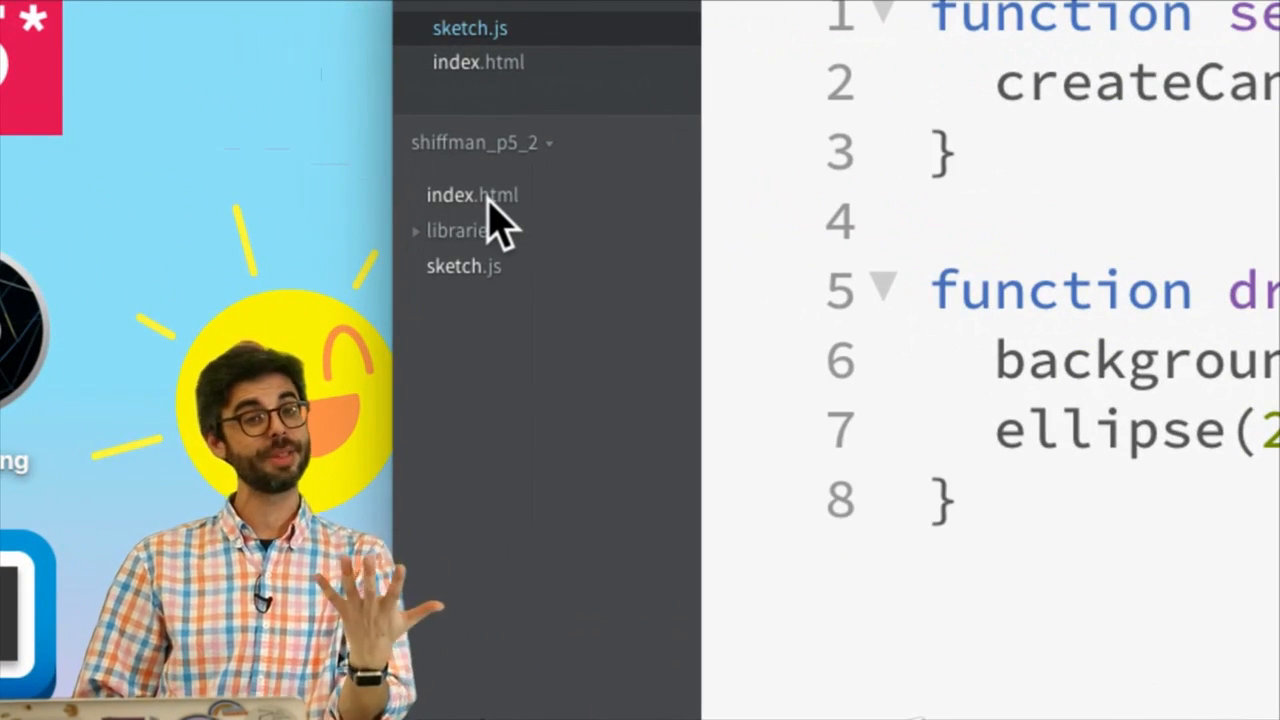
pyautogui.click(472, 196)
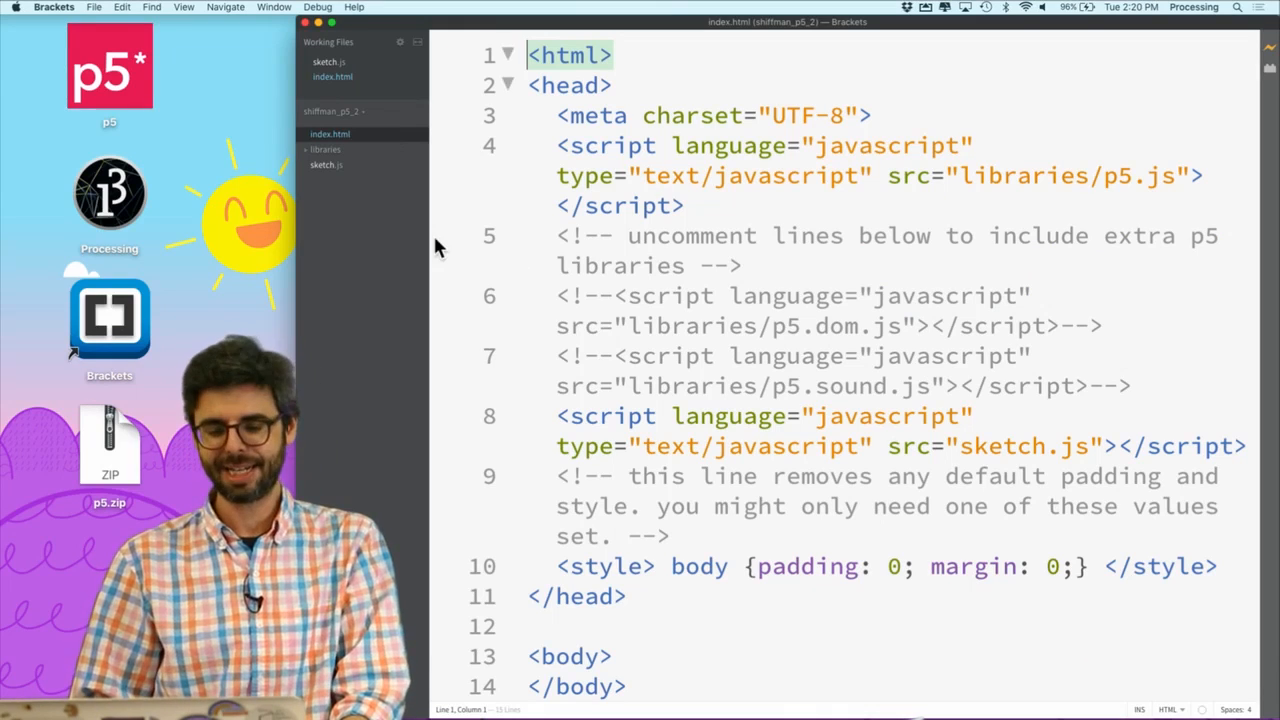
pyautogui.click(326, 164)
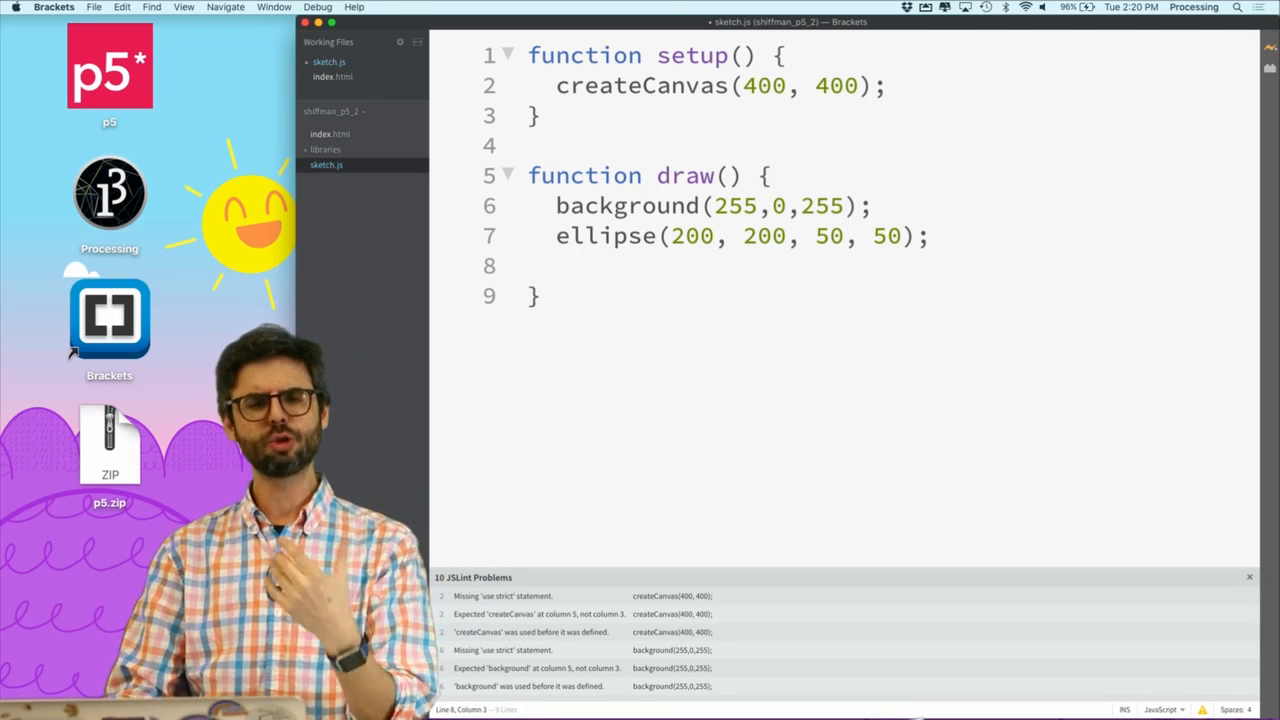
# Add print("setup function!") inside setup().
pyautogui.press('Backspace')
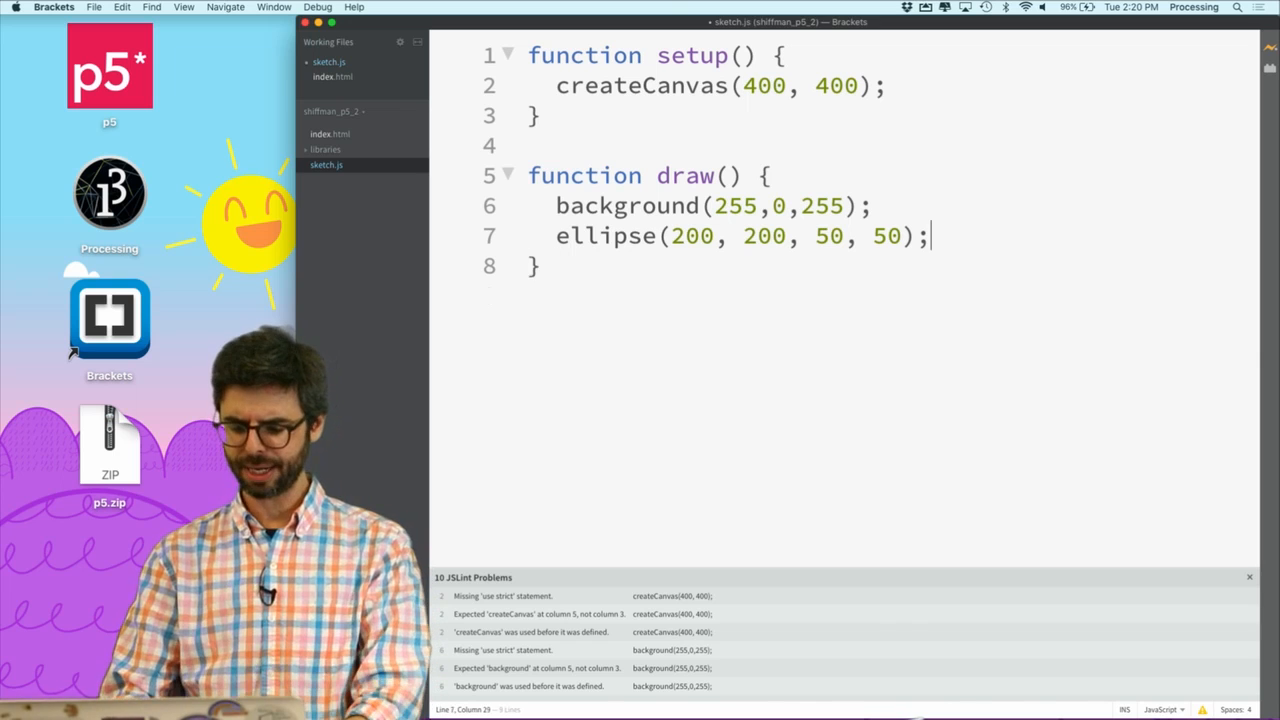
pyautogui.press('Return')
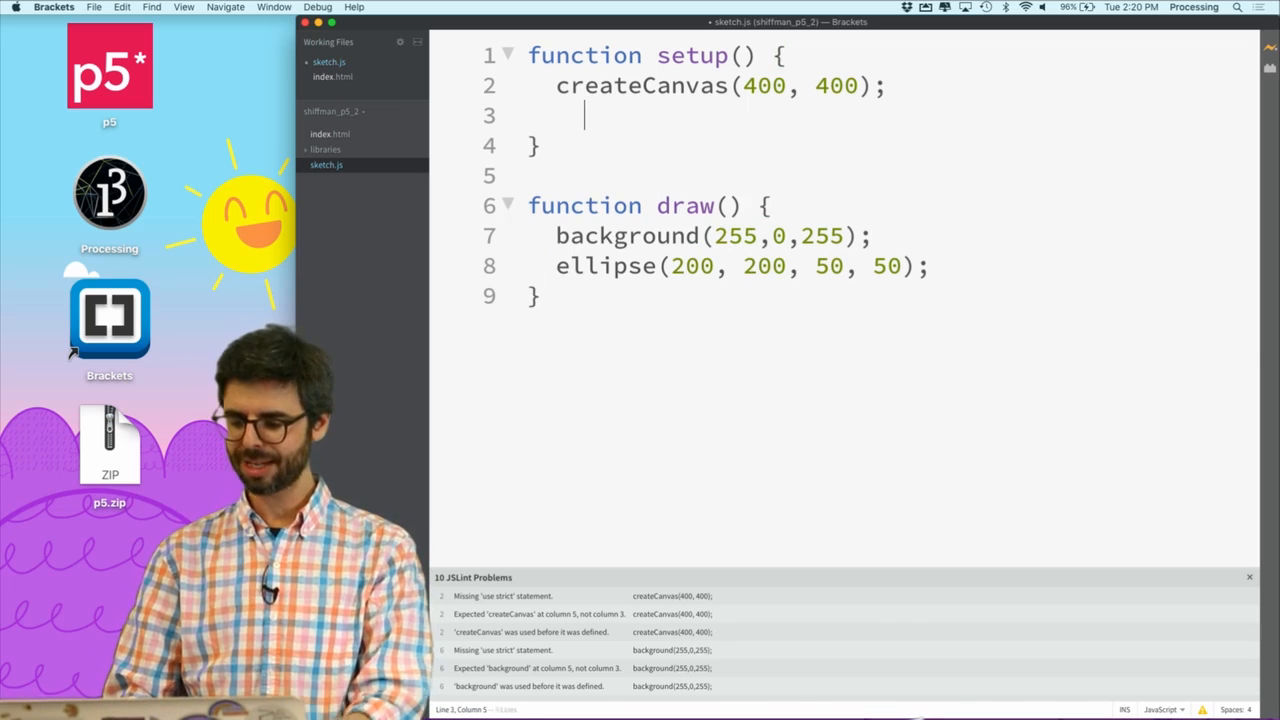
pyautogui.write('print("")')
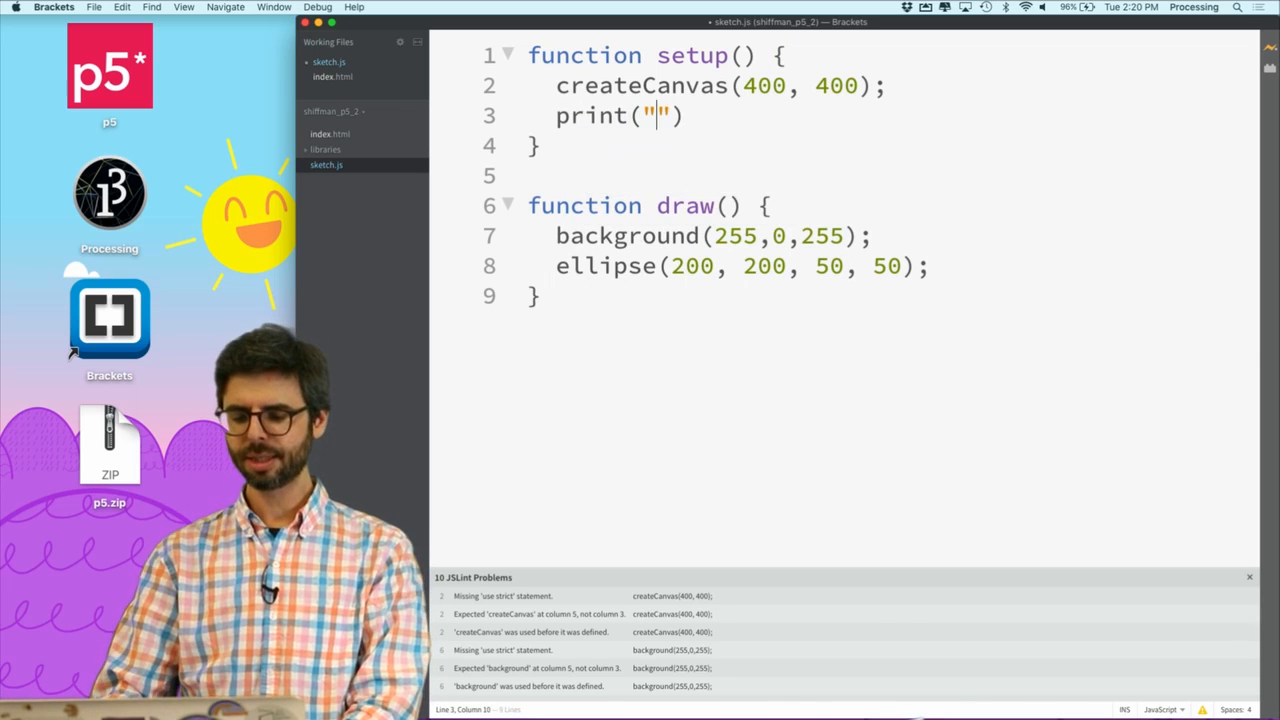
pyautogui.write('setup function!')
pyautogui.write('("draw function!");')
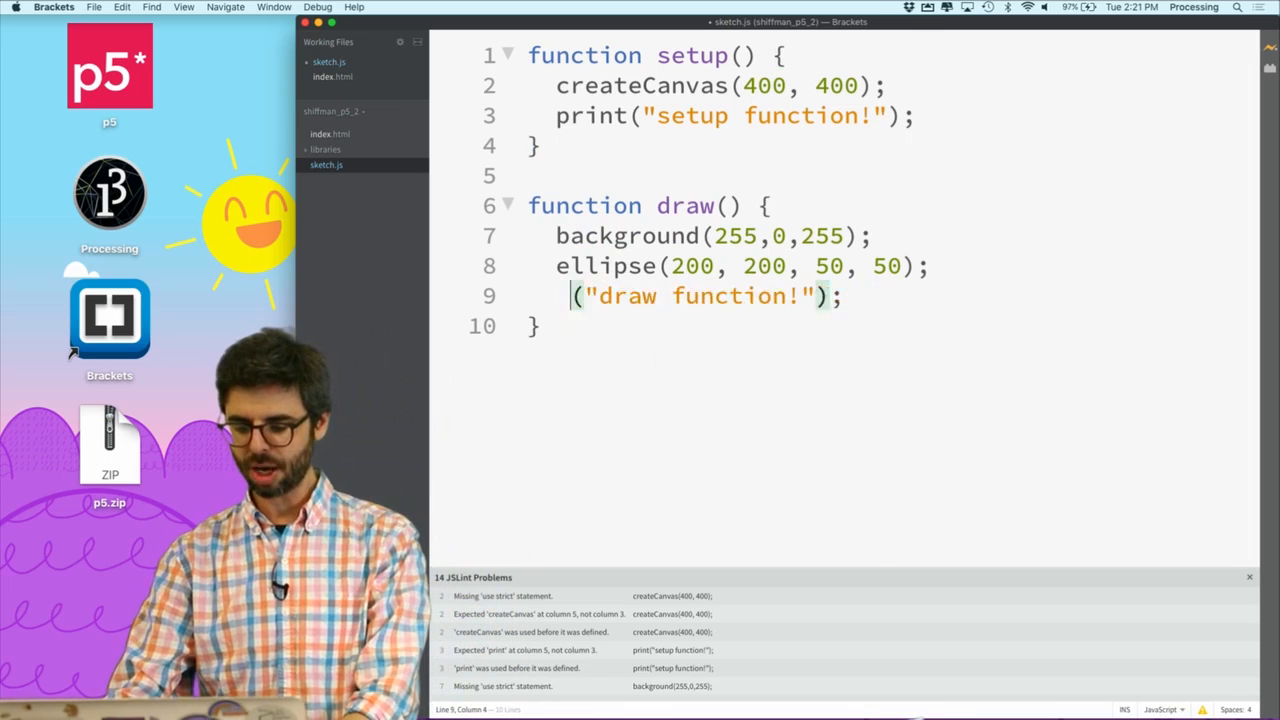
# Start a console.log line in draw(), accepting console from the code hints.
pyautogui.write('con')
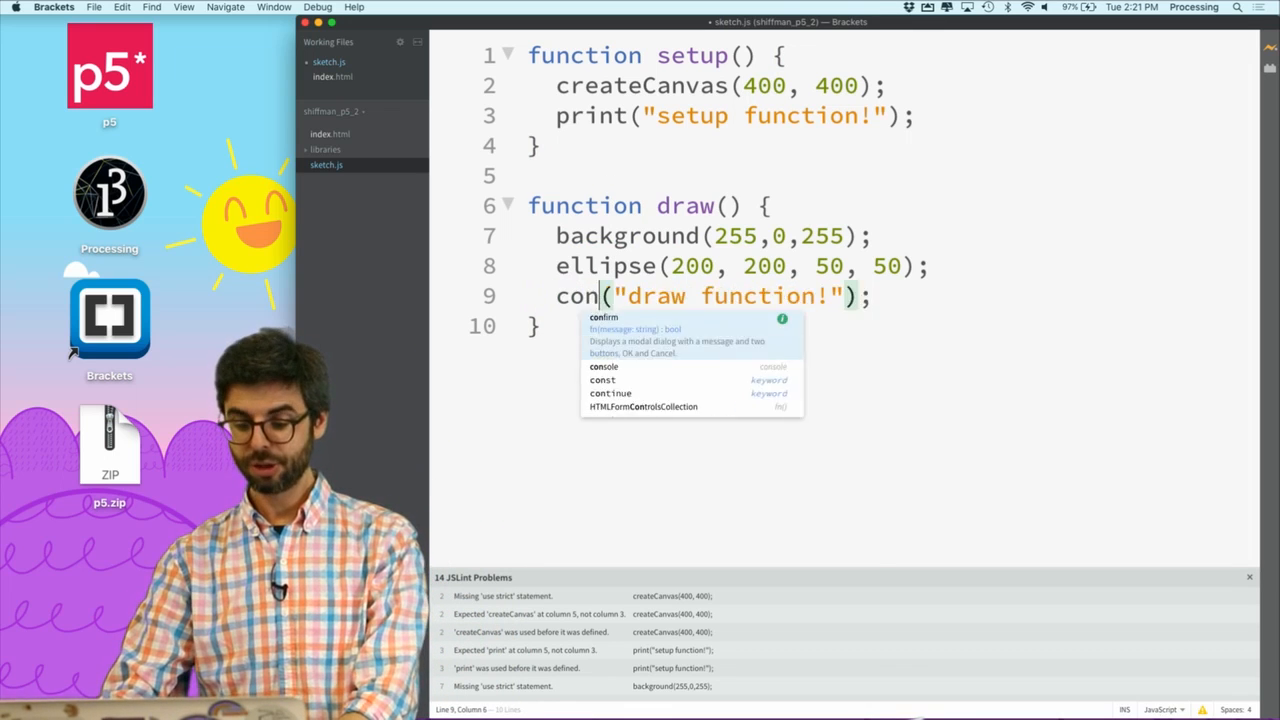
pyautogui.click(604, 366)
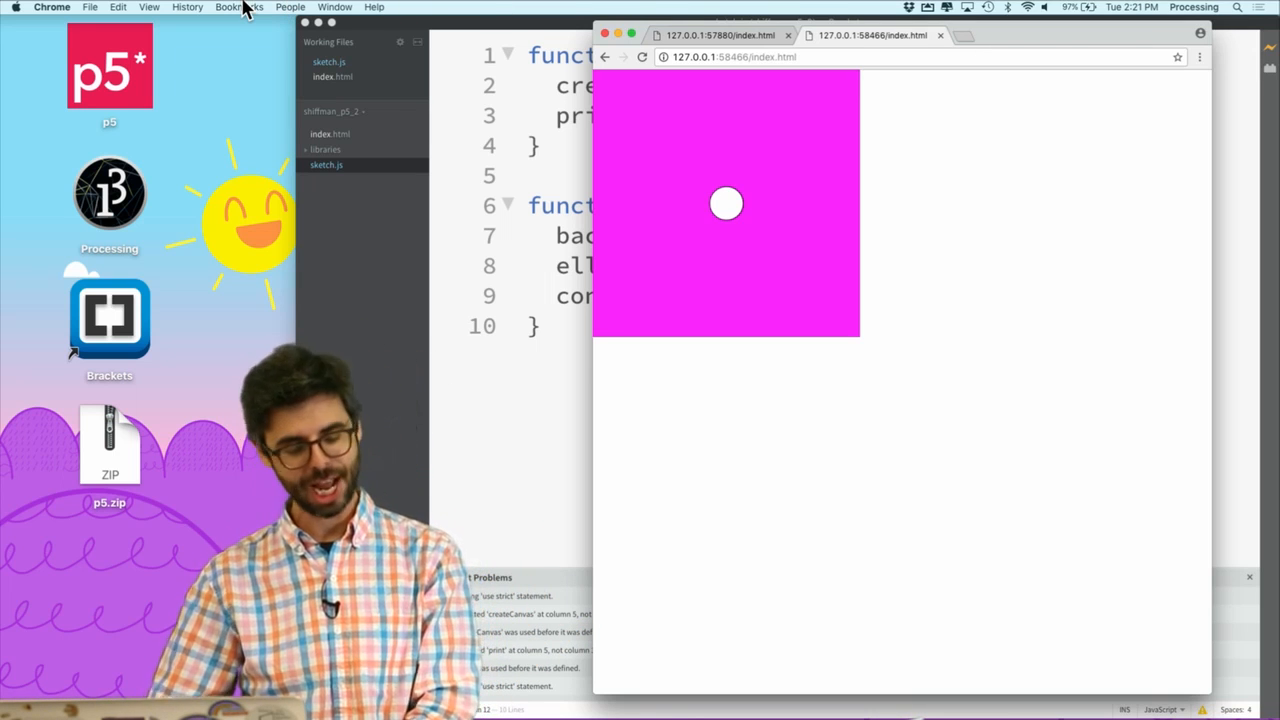
# Show Chrome's JavaScript console via View > Developer, revealing the setup and repeating draw messages.
pyautogui.click(148, 8)
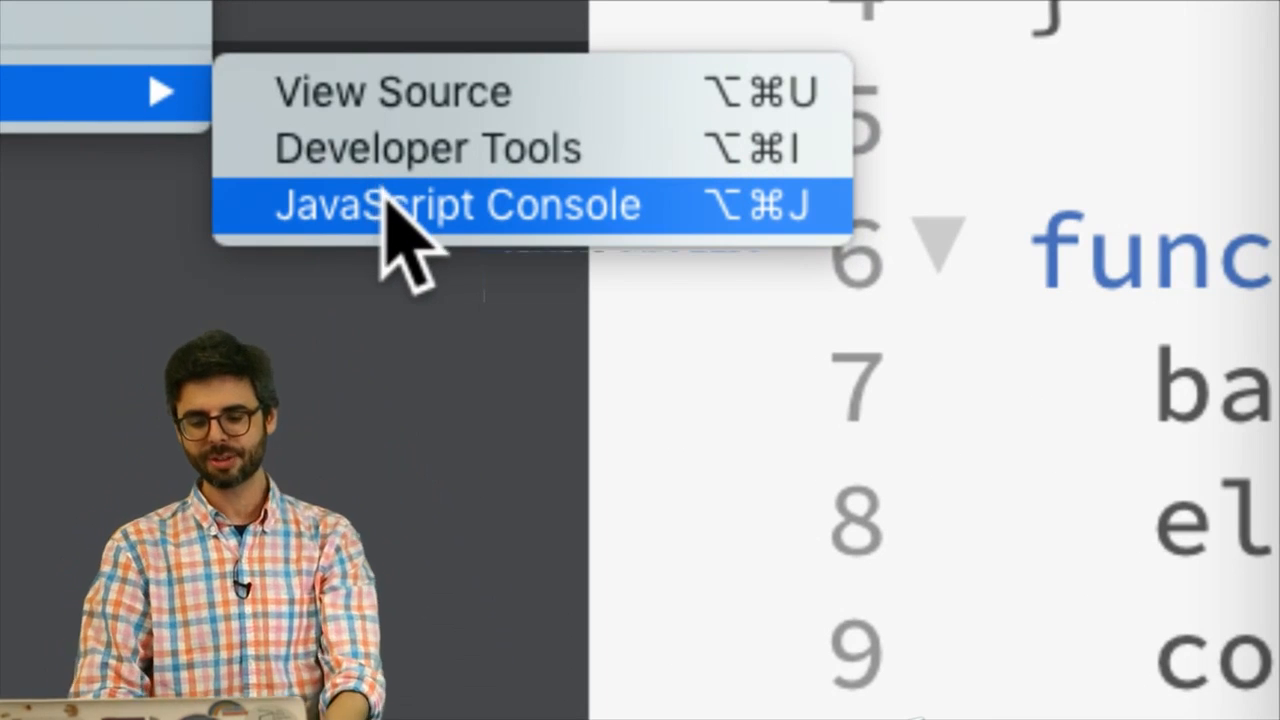
pyautogui.click(456, 204)
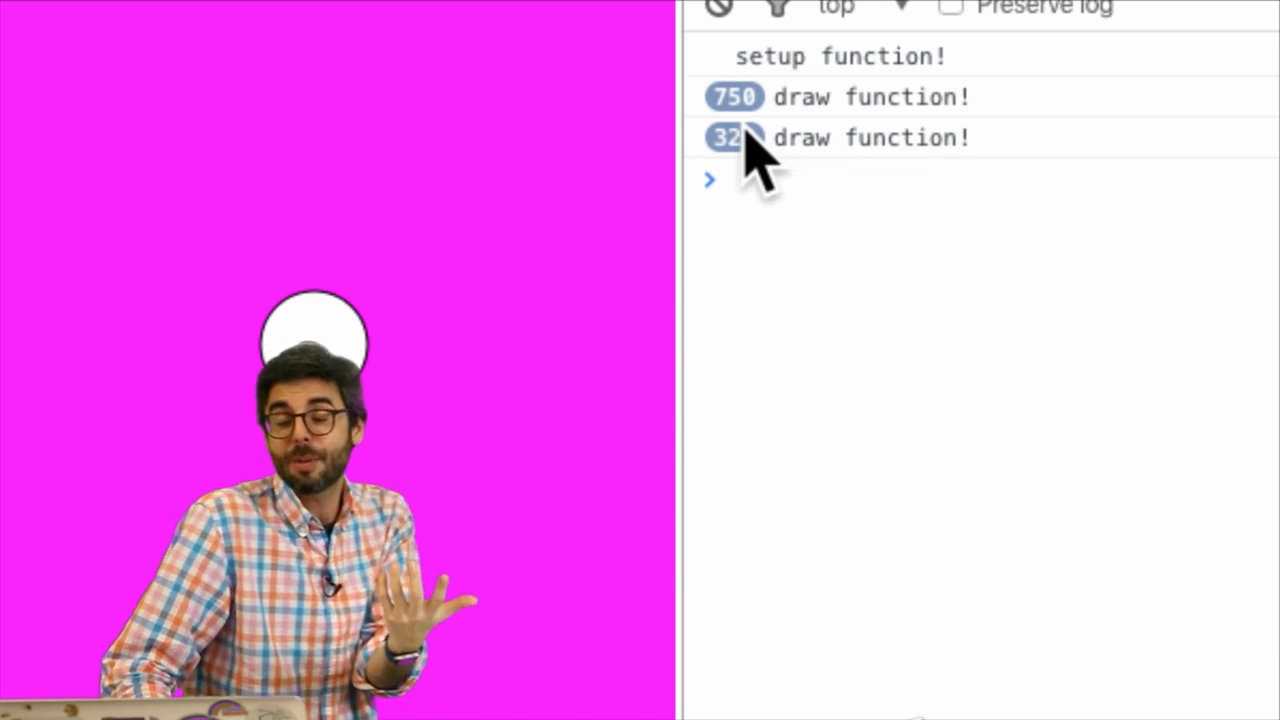
pyautogui.moveTo(800, 176)
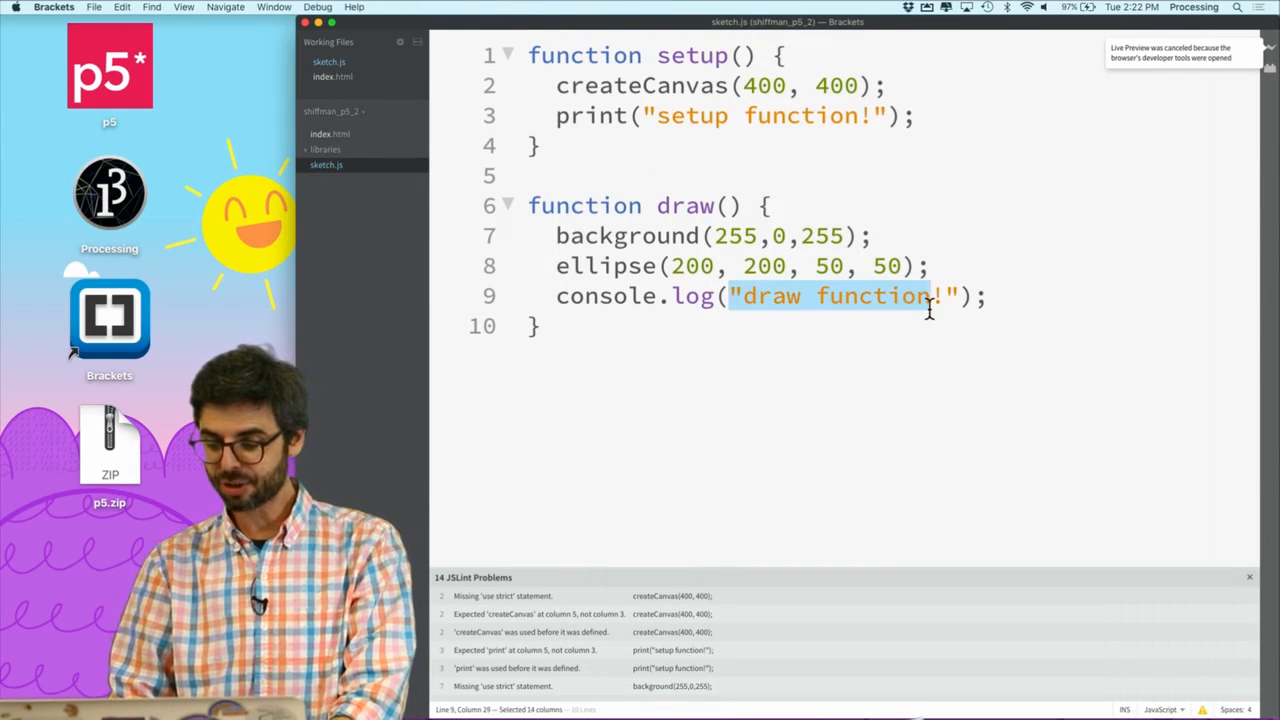
# Log frameCount in draw instead of the message and watch frame numbers count up in Chrome's console.
pyautogui.write('frae')
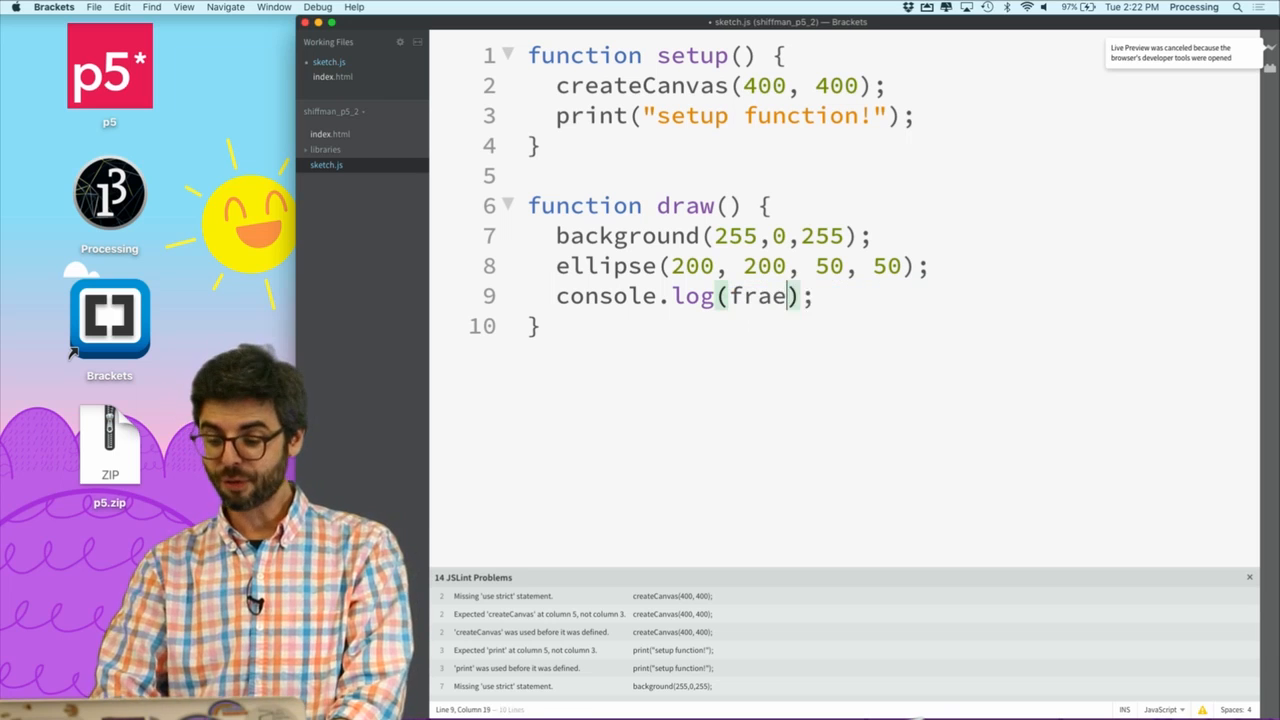
pyautogui.write('meCount')
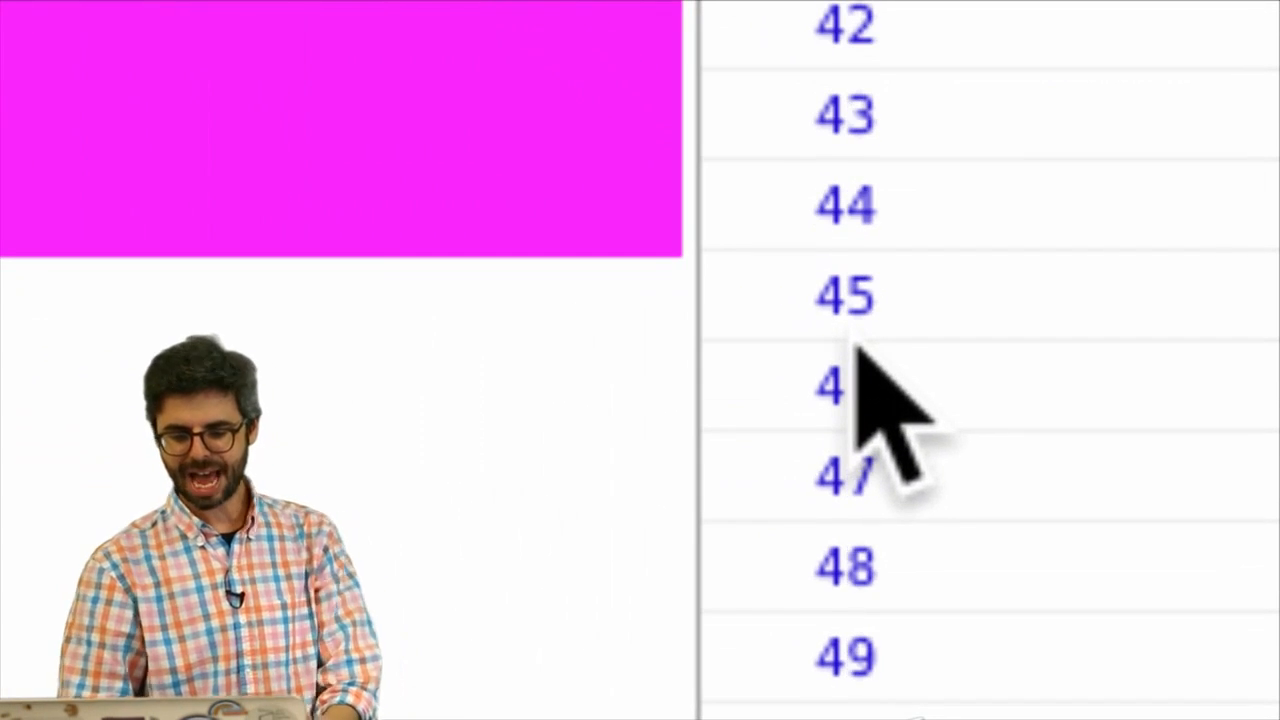
pyautogui.scroll(-3)
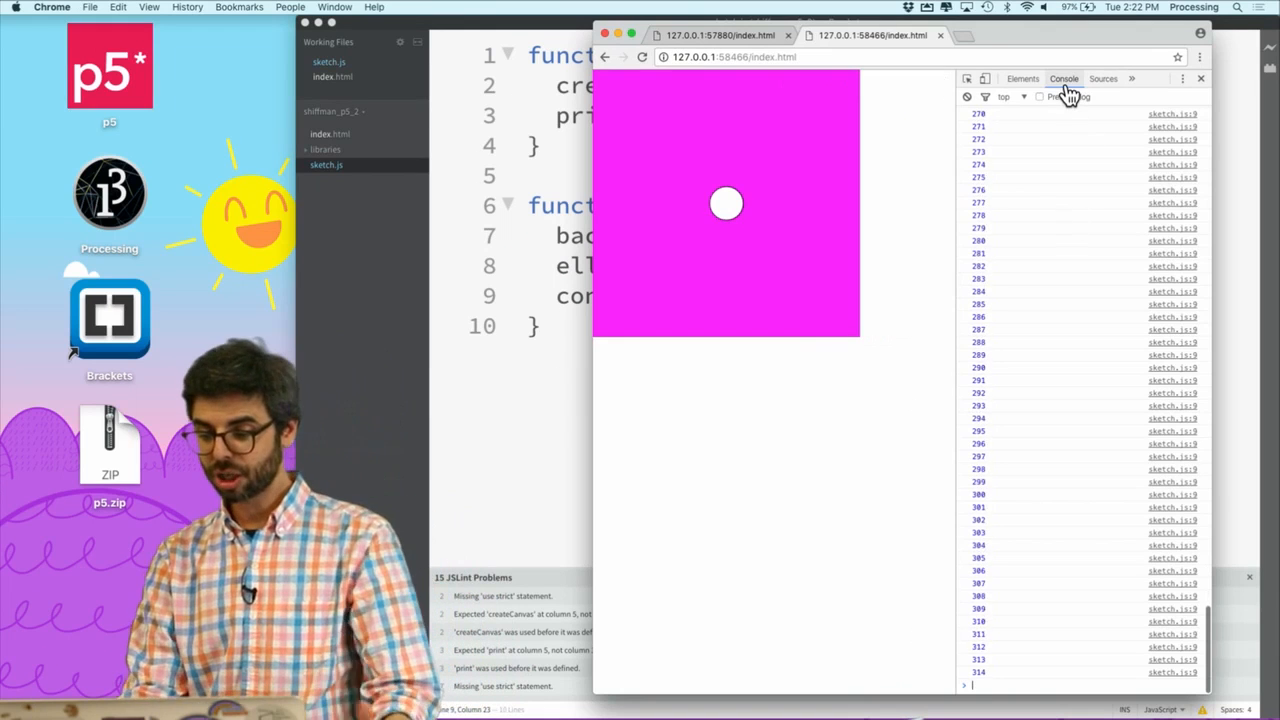
pyautogui.click(1200, 78)
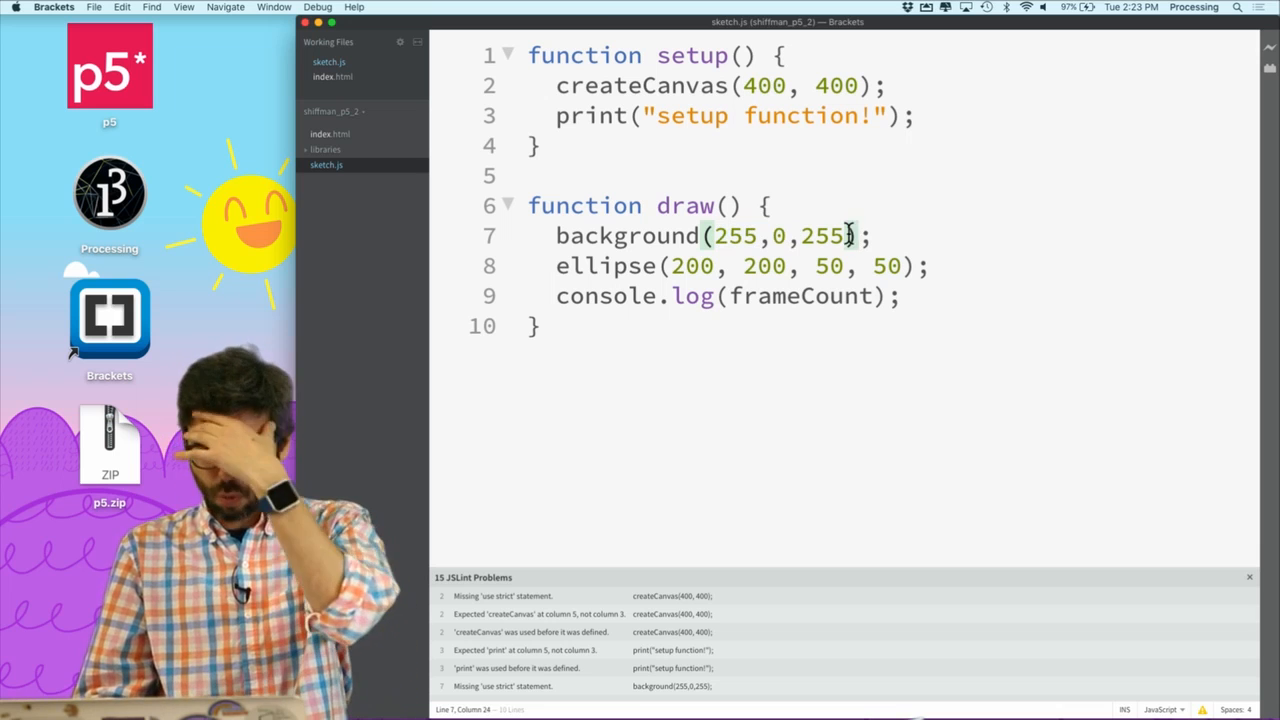
# Select the ellipse's last 50, then place the cursor in background to remove its 'r'.
pyautogui.doubleClick(884, 266)
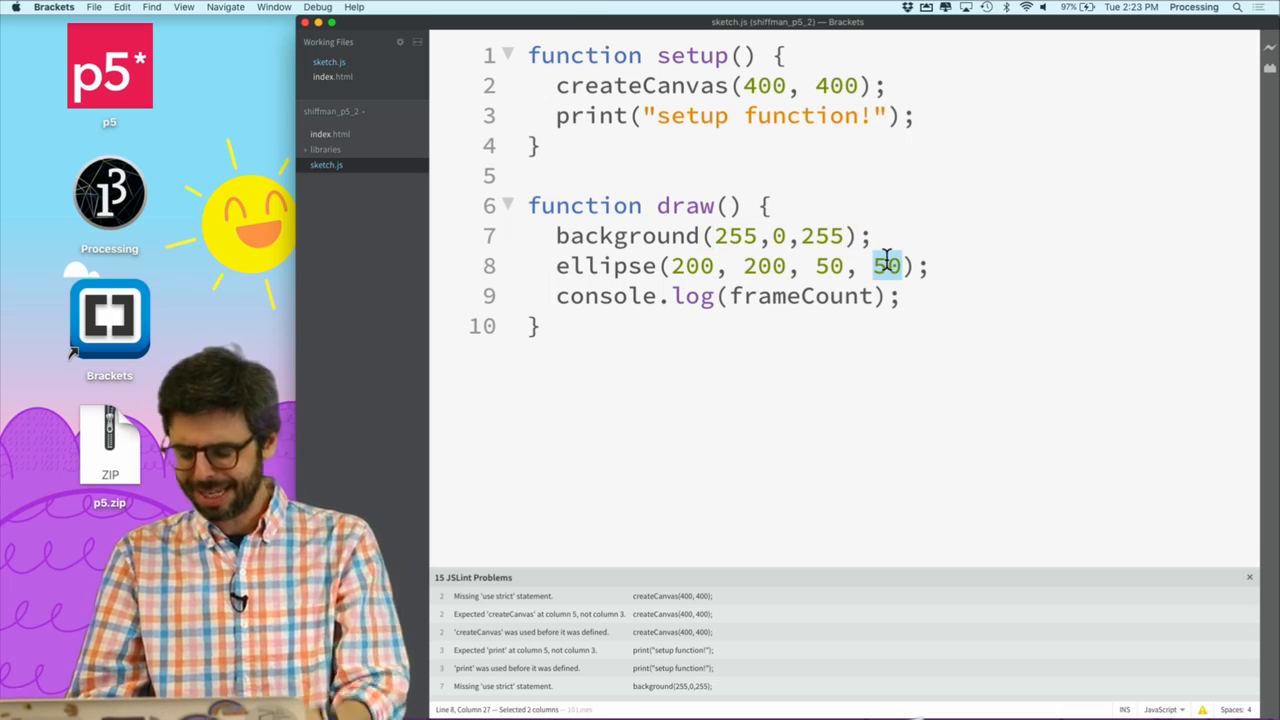
pyautogui.moveTo(728, 236)
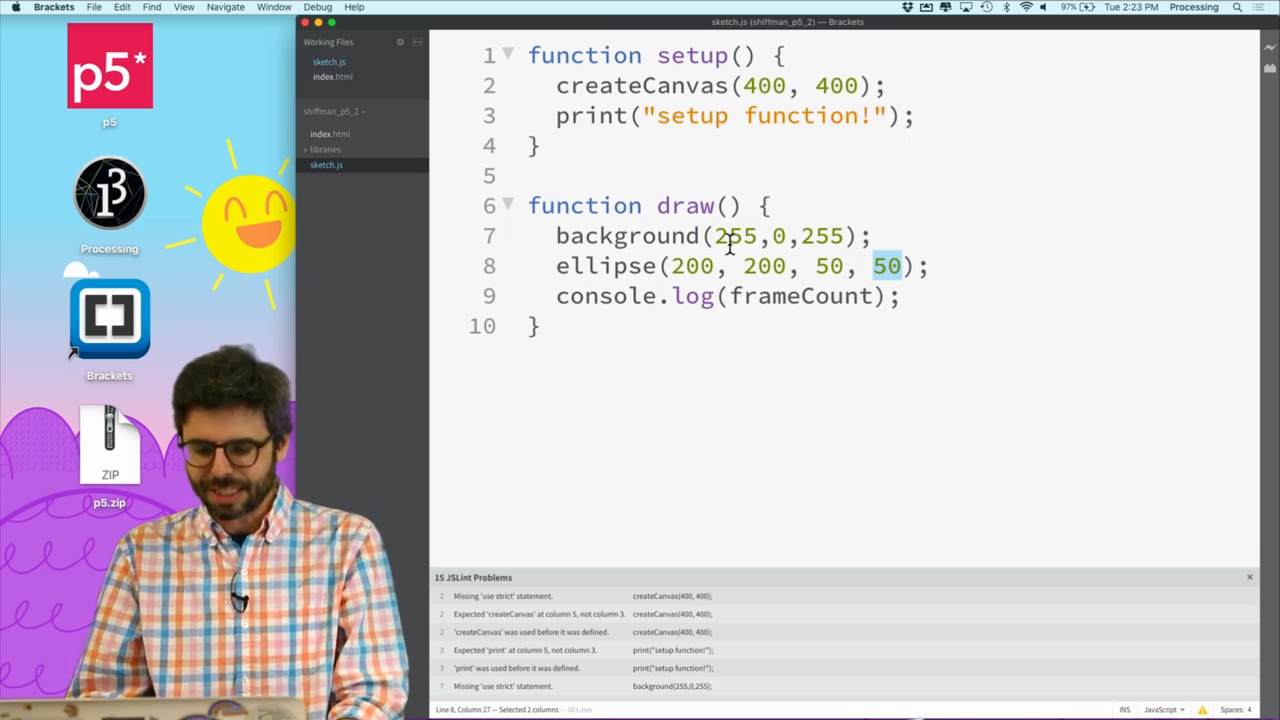
pyautogui.click(672, 266)
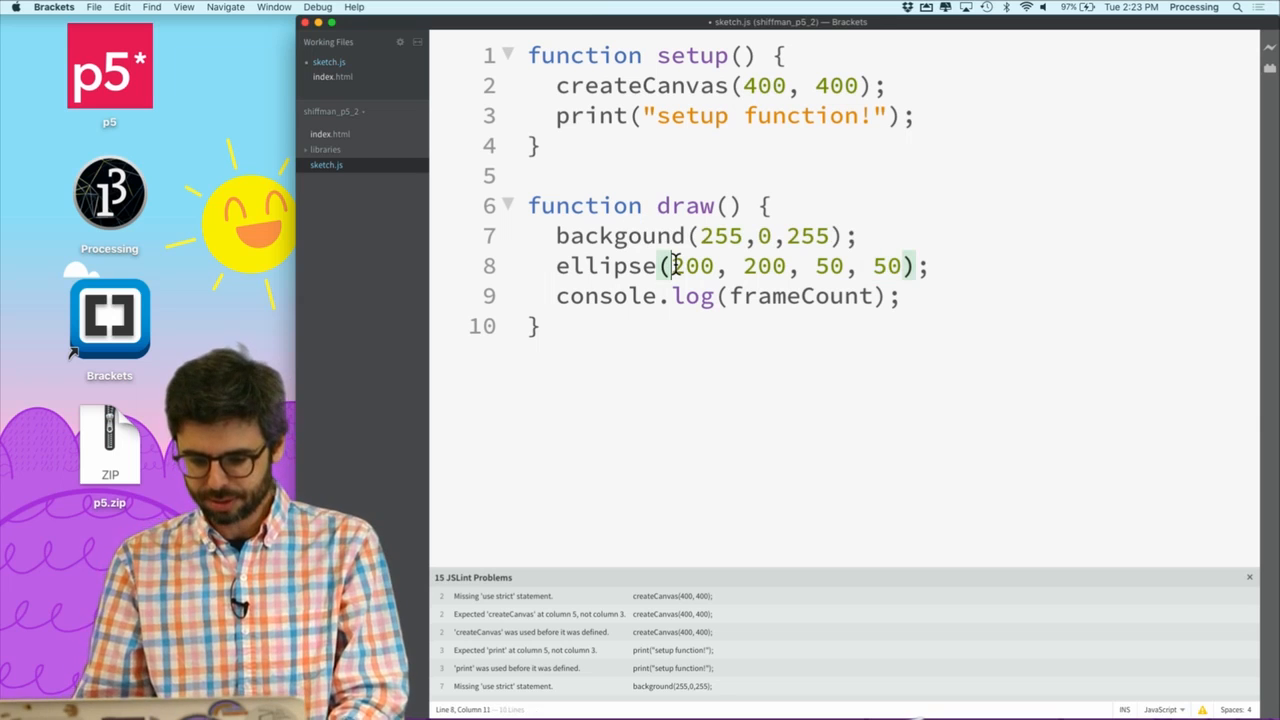